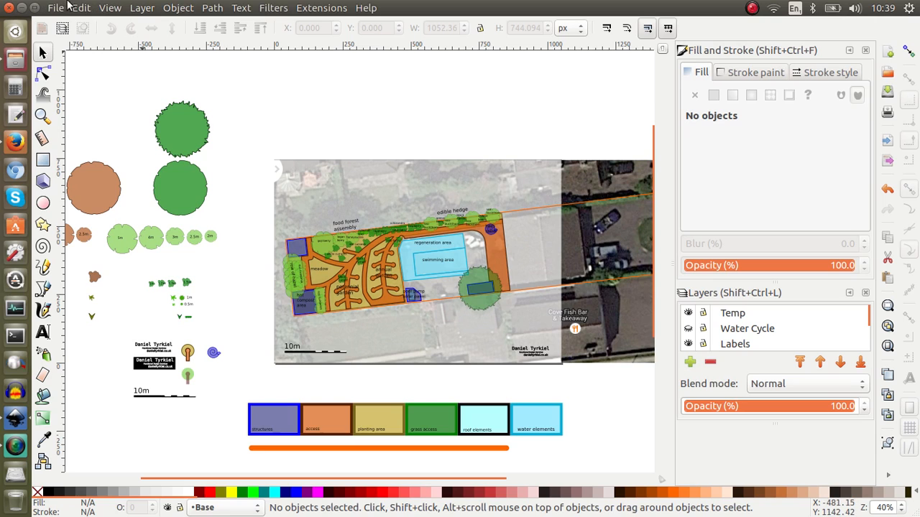
Create a new blank document from the File menu
left_click(55, 8)
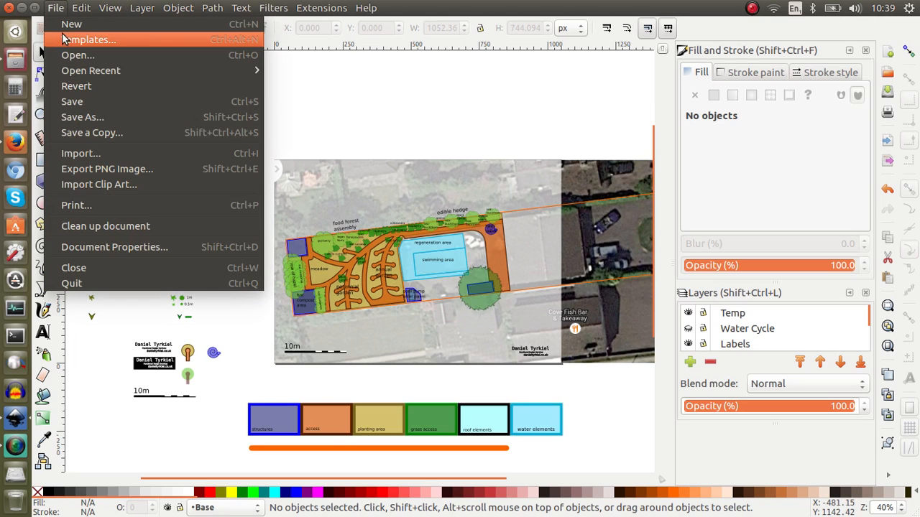
mouse_move(71, 24)
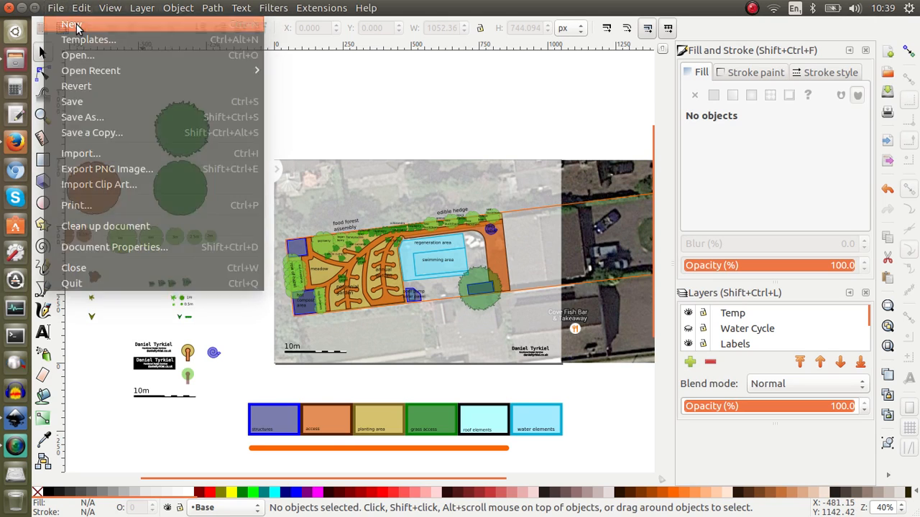
left_click(68, 26)
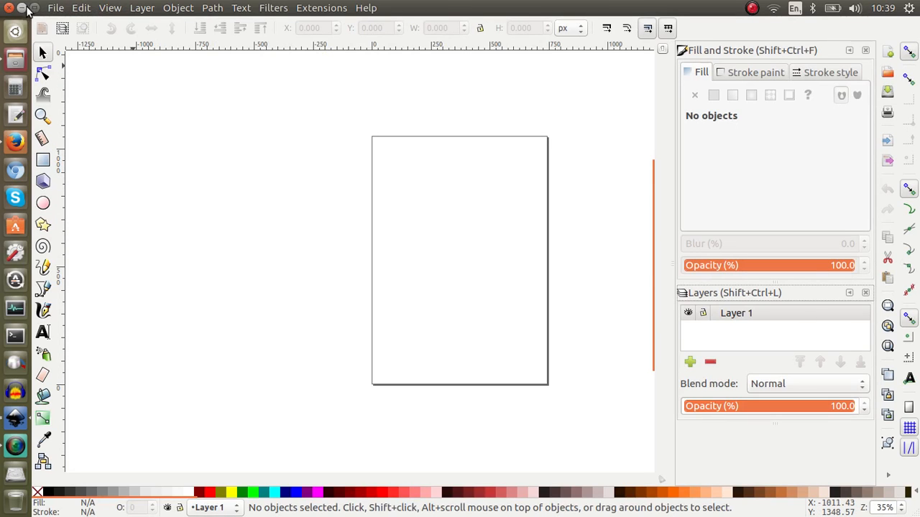
Import the 05_31_42 garden screenshot PNG and drag it over the upper page
left_click(55, 8)
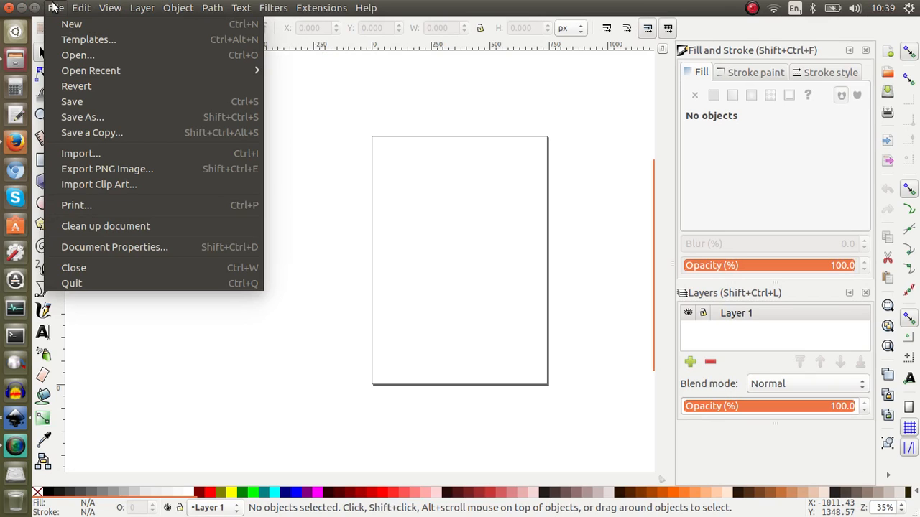
mouse_move(72, 24)
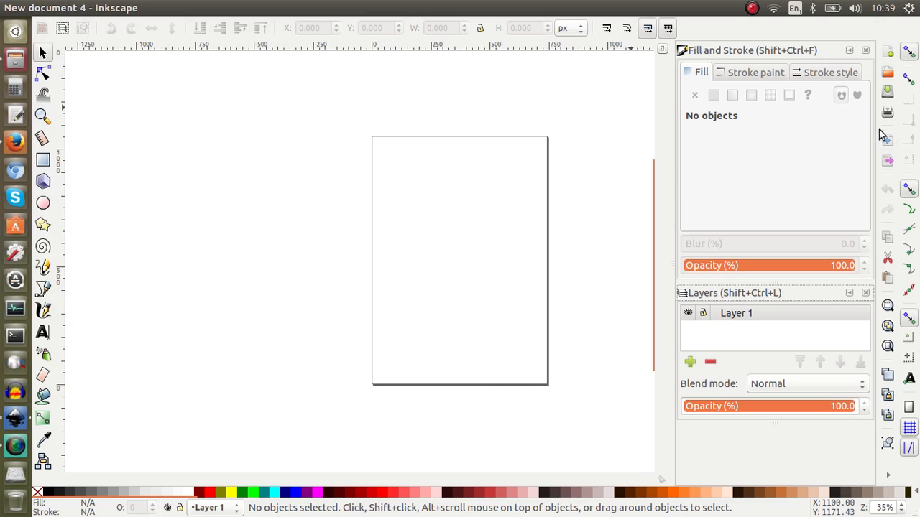
mouse_move(886, 140)
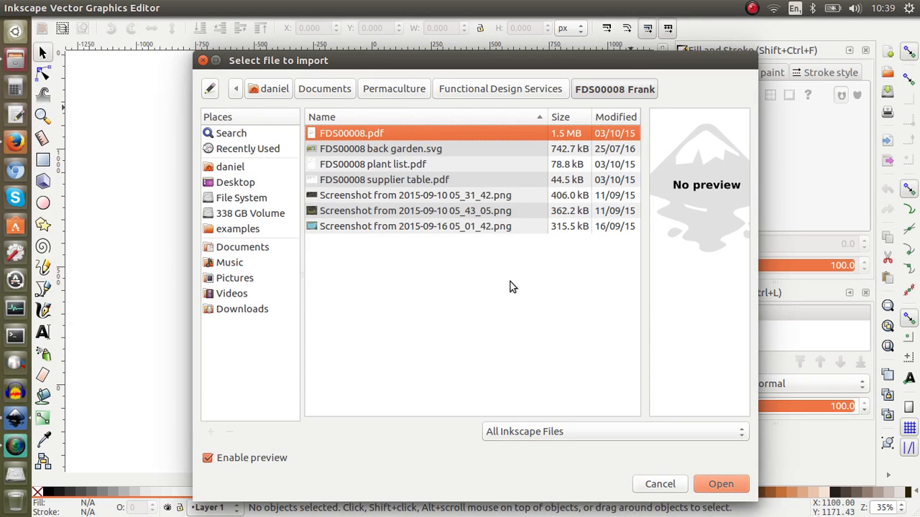
left_click(415, 195)
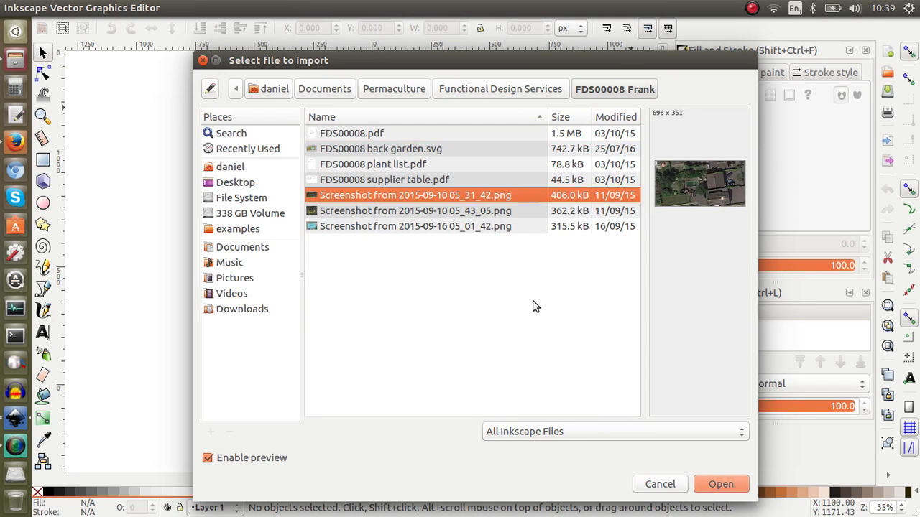
left_click(659, 484)
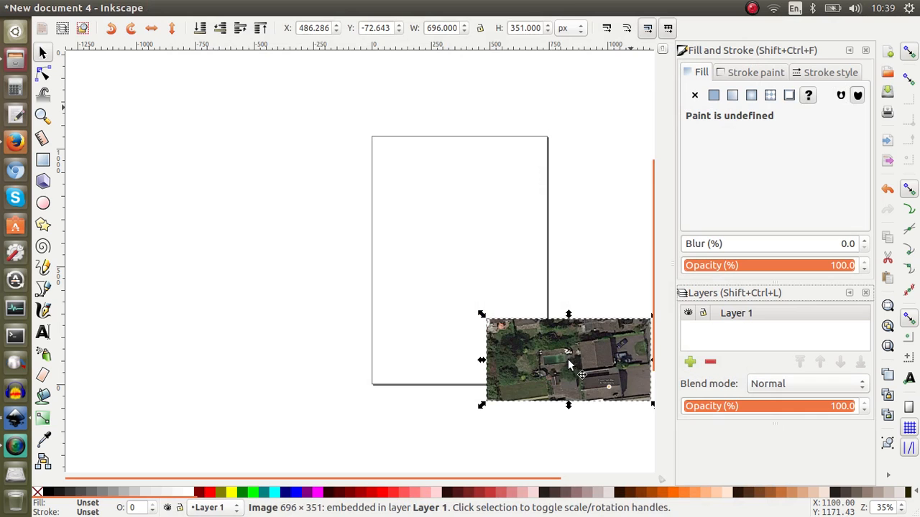
left_click_drag(567, 365, 402, 219)
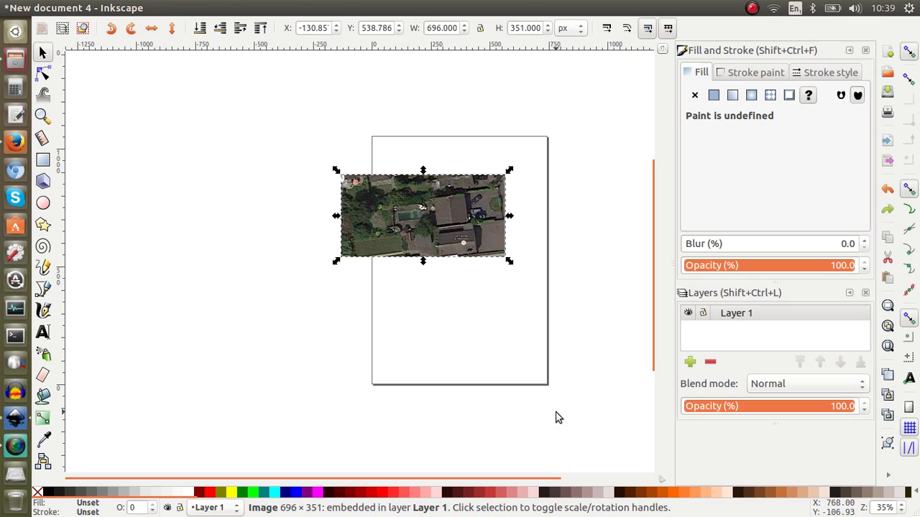
Lock the aspect ratio and scale the photo wider than the page
left_click(479, 28)
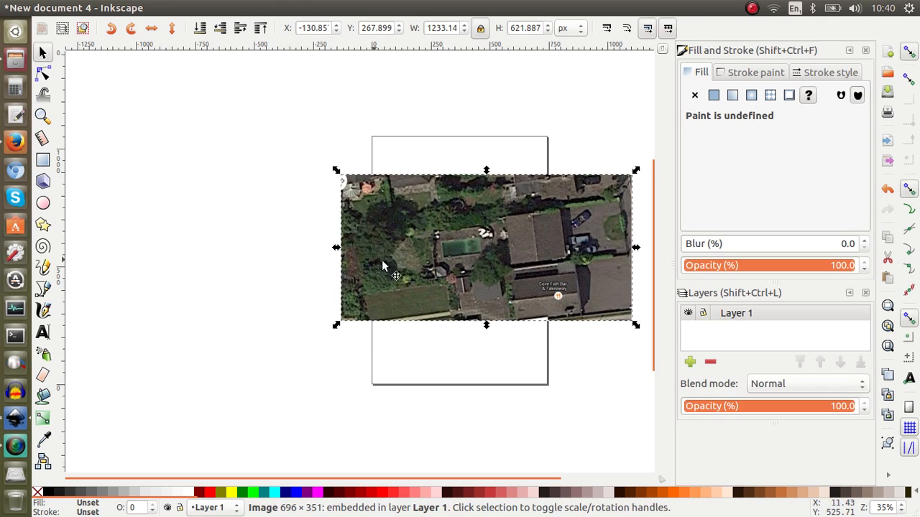
mouse_move(446, 193)
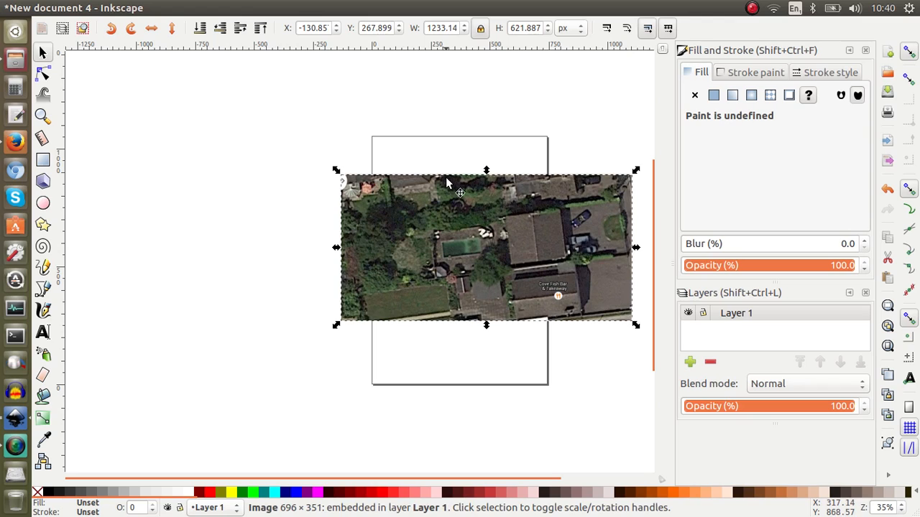
mouse_move(483, 87)
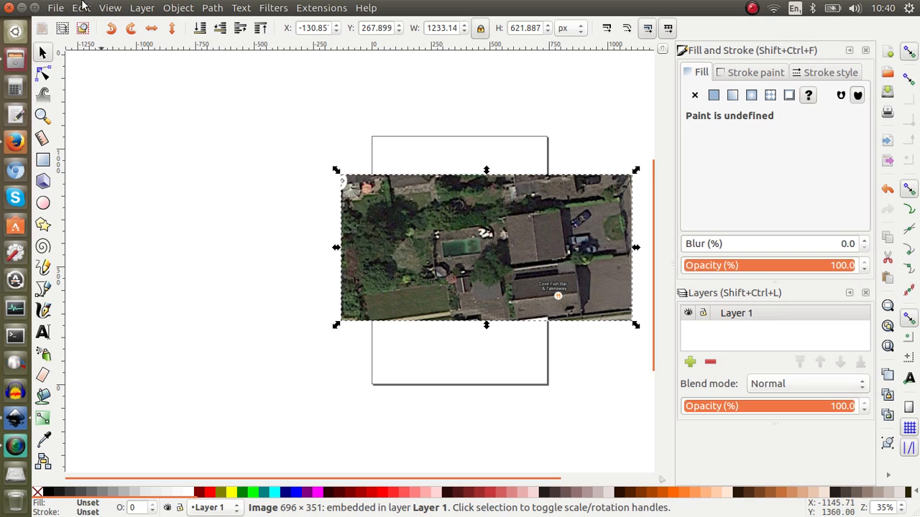
left_click(55, 8)
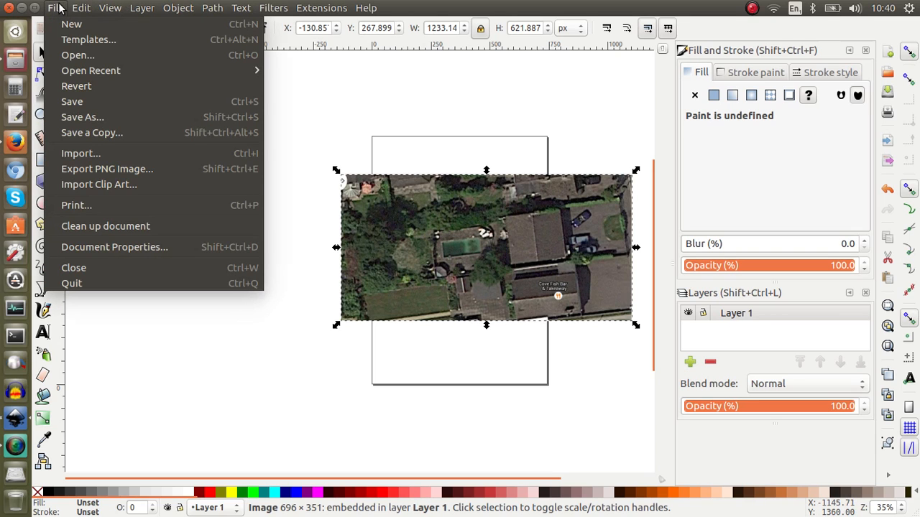
mouse_move(114, 246)
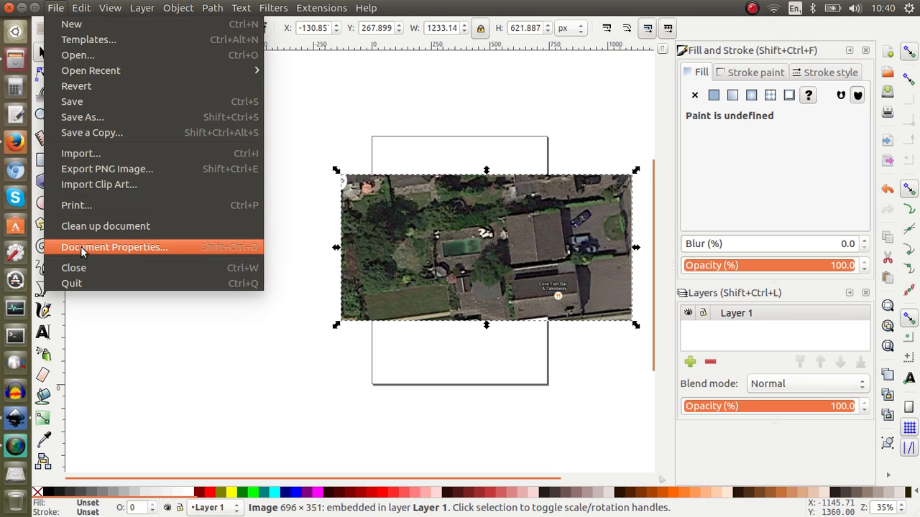
Open Document Properties to the A4 portrait page size settings
left_click(114, 246)
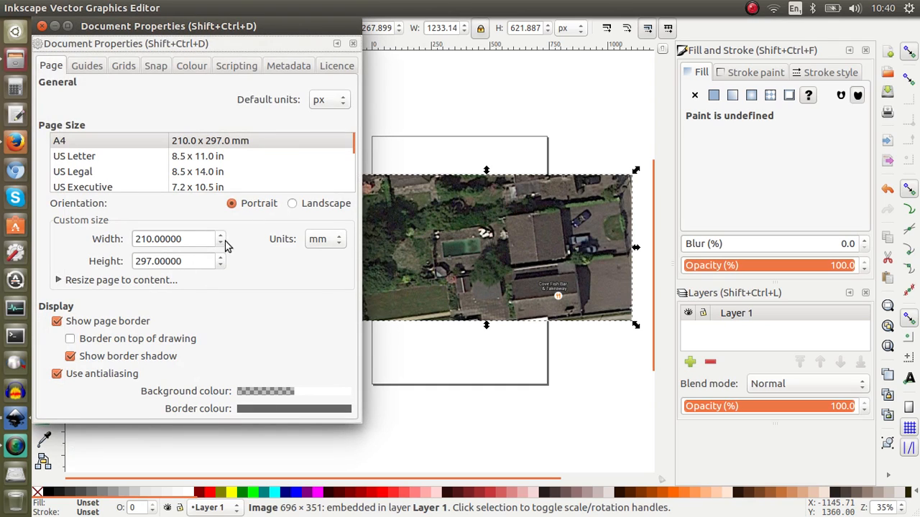
mouse_move(300, 222)
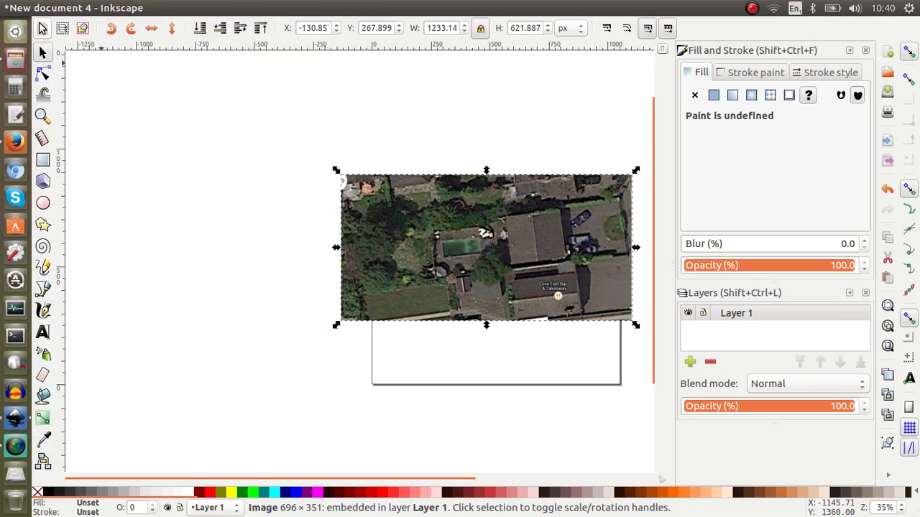
mouse_move(453, 215)
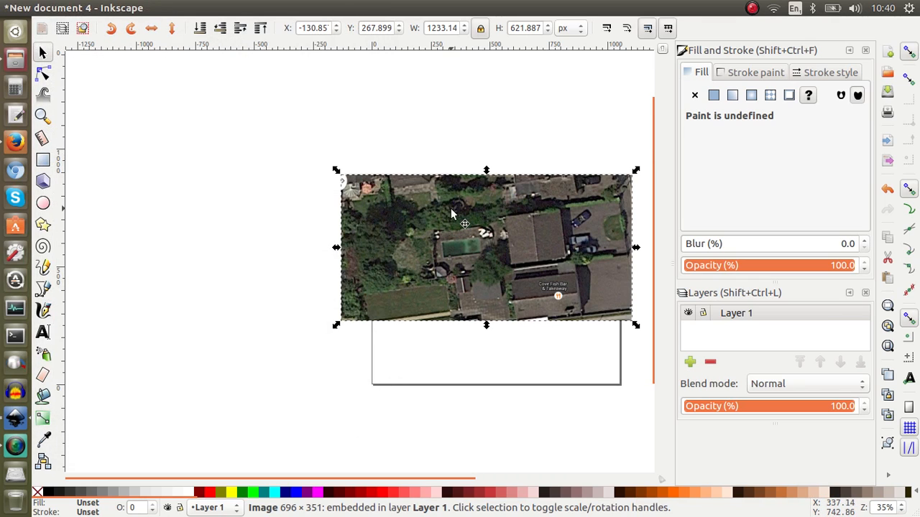
mouse_move(548, 252)
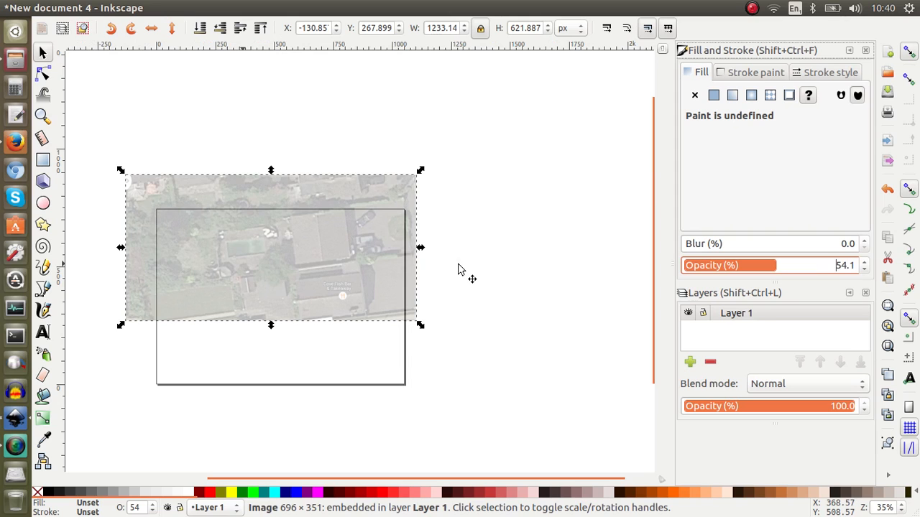
mouse_move(421, 327)
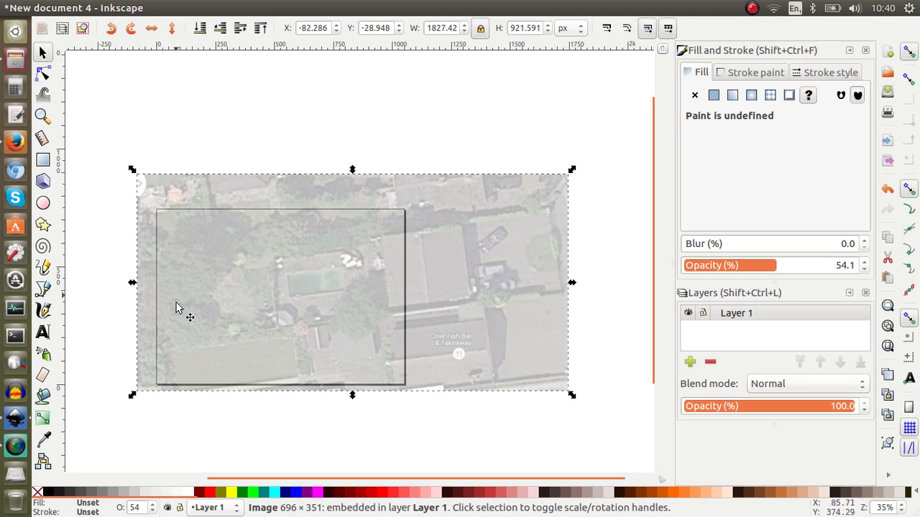
mouse_move(386, 311)
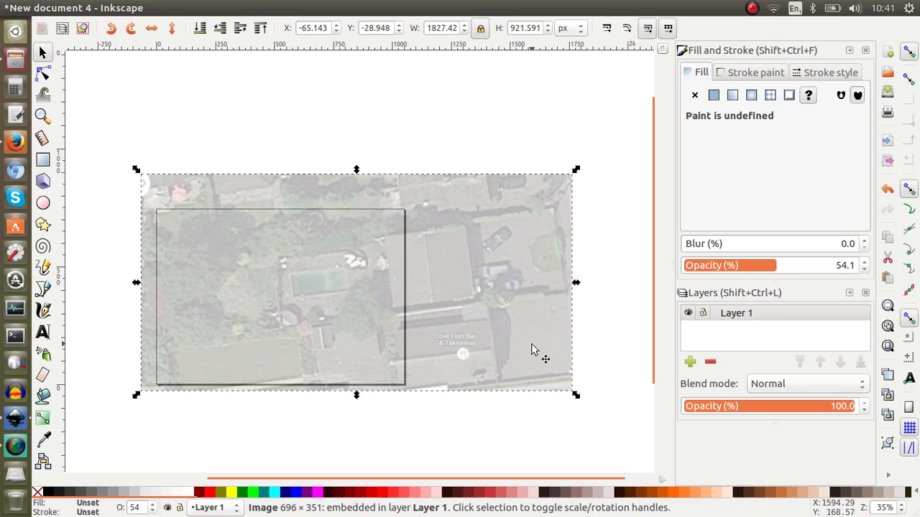
mouse_move(776, 281)
type("100")
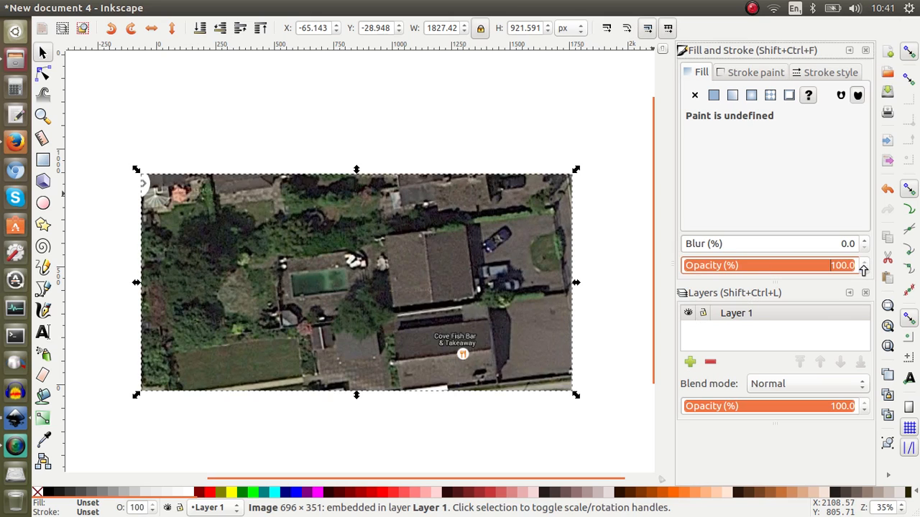
Deselect the photo once it covers the widened page at full opacity
left_click(523, 133)
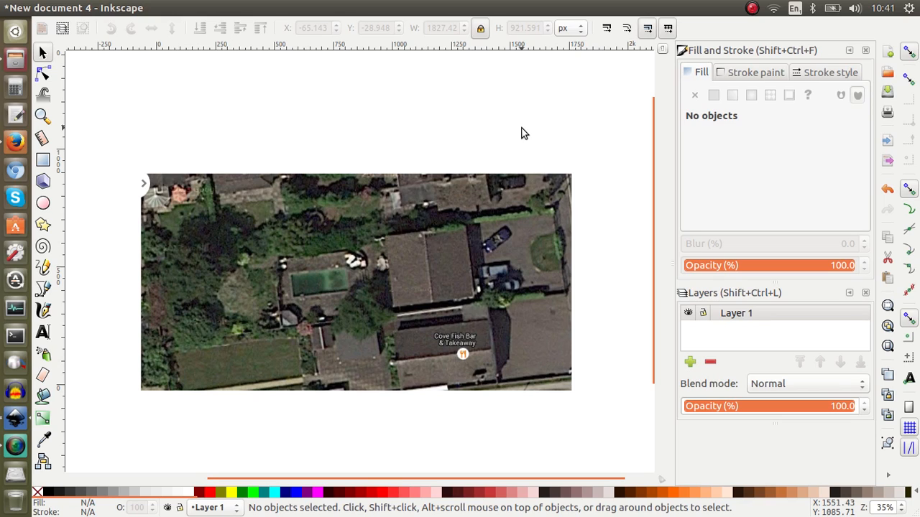
mouse_move(62, 49)
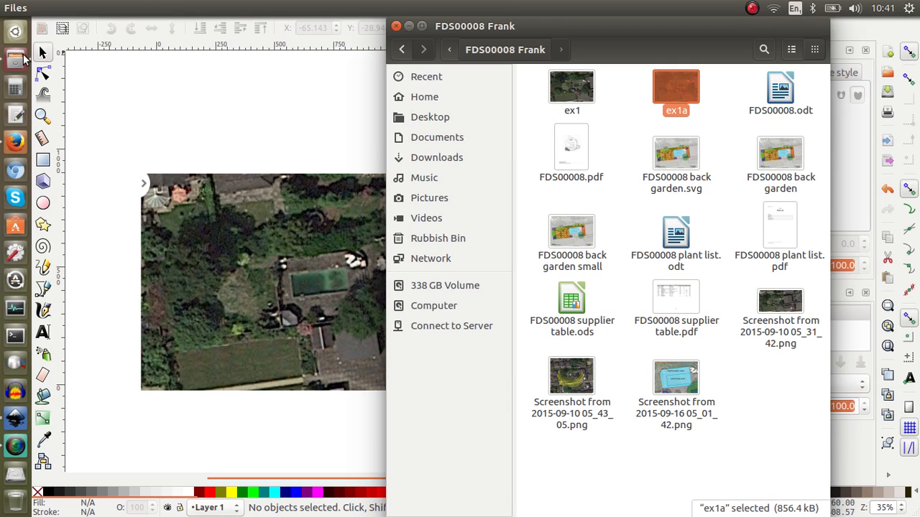
left_click(571, 87)
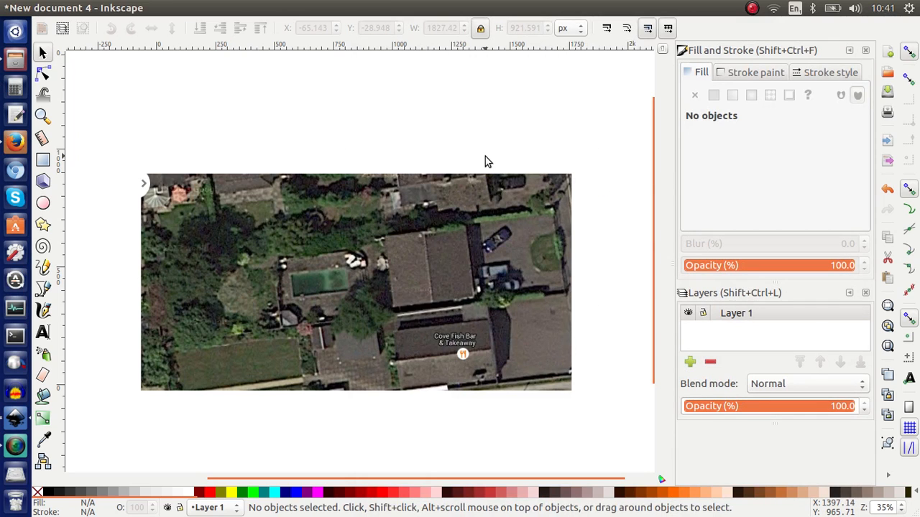
mouse_move(496, 230)
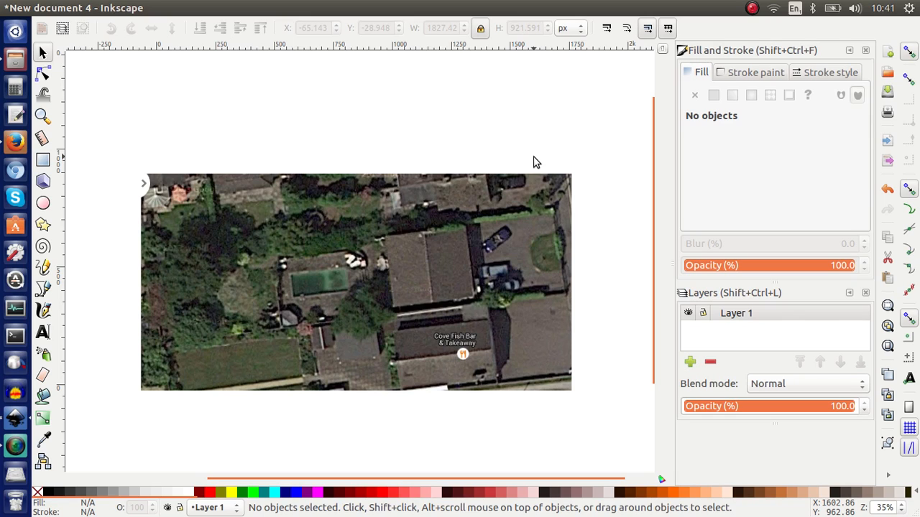
mouse_move(541, 154)
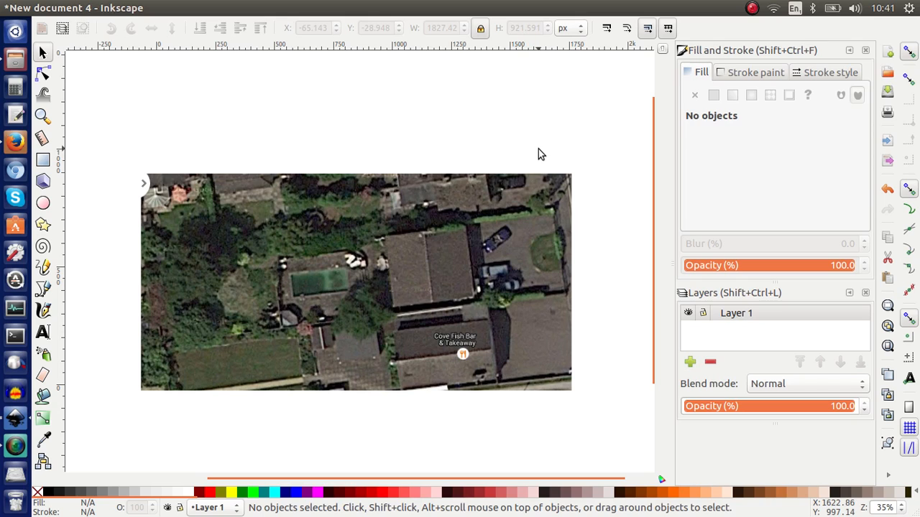
mouse_move(589, 142)
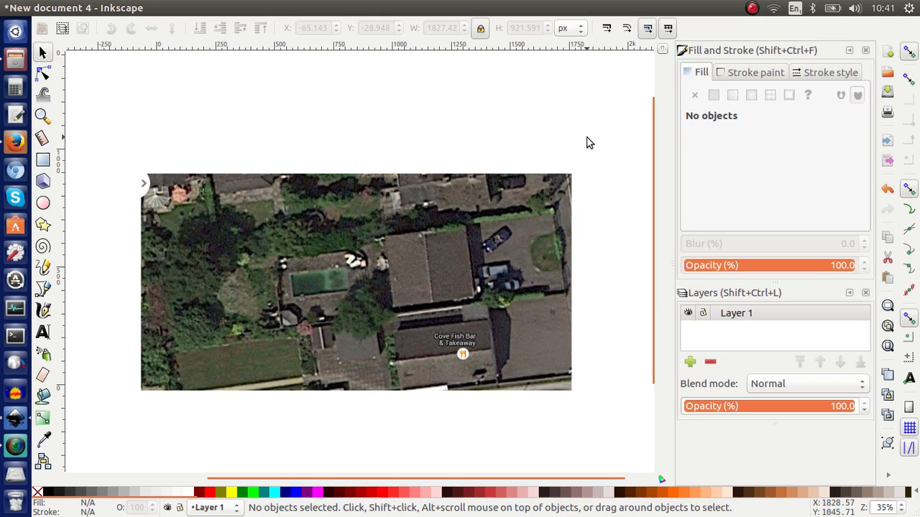
mouse_move(683, 157)
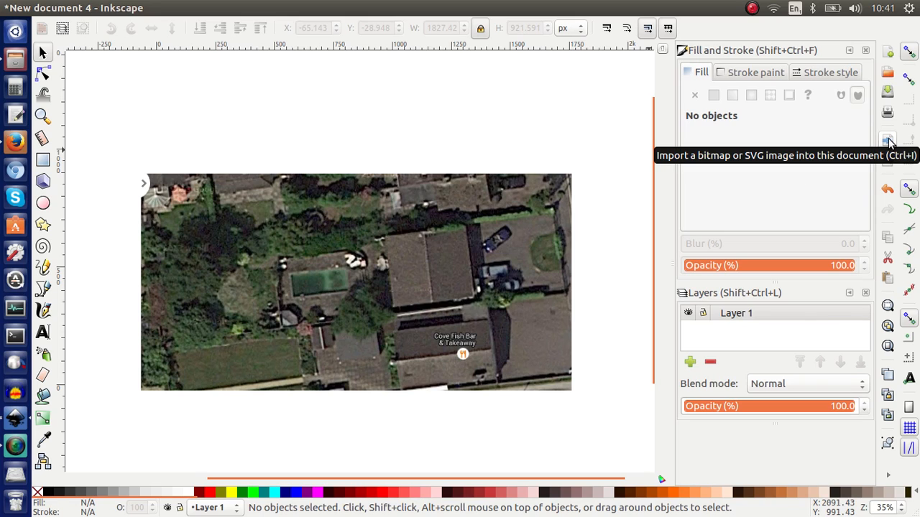
mouse_move(888, 164)
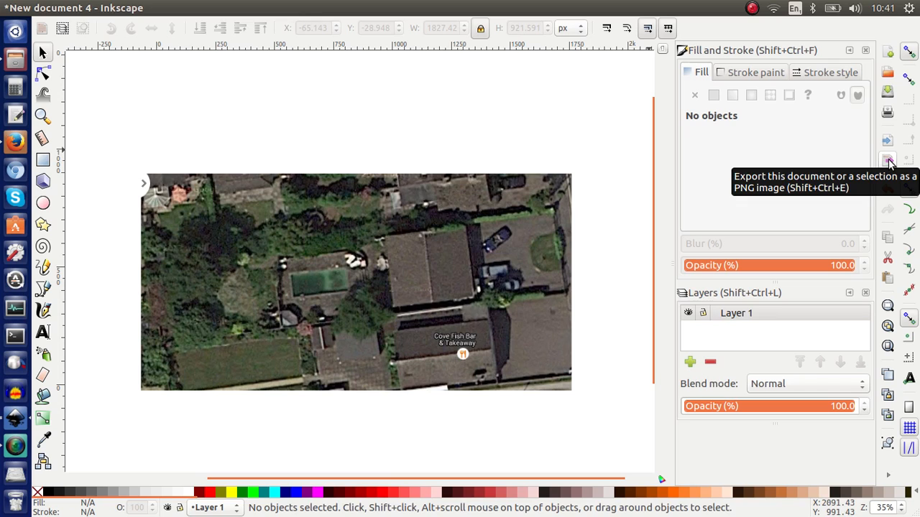
Set the PNG export area to Page (1169×827 px) and choose Export As
left_click(888, 161)
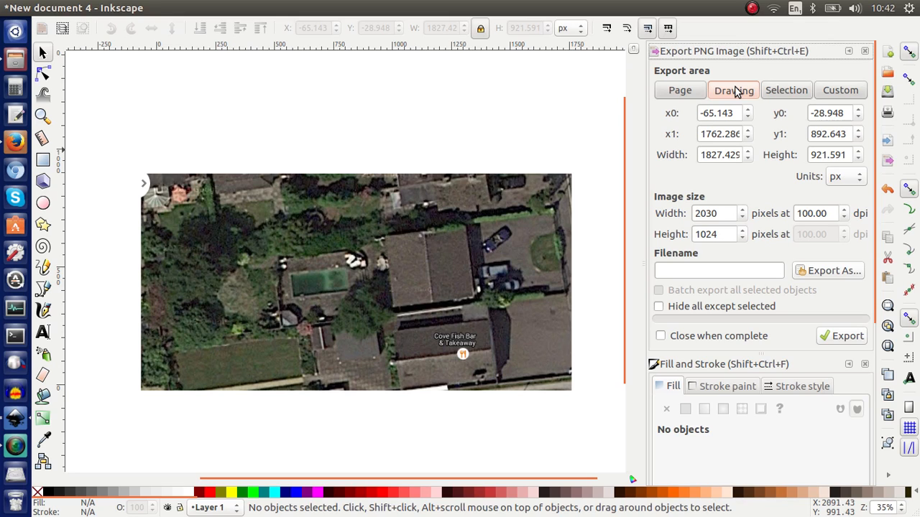
left_click(679, 90)
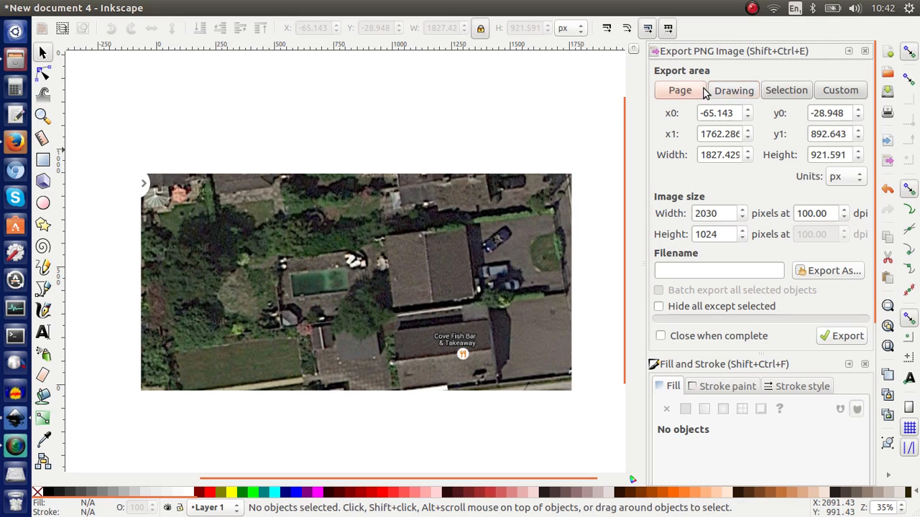
left_click(679, 90)
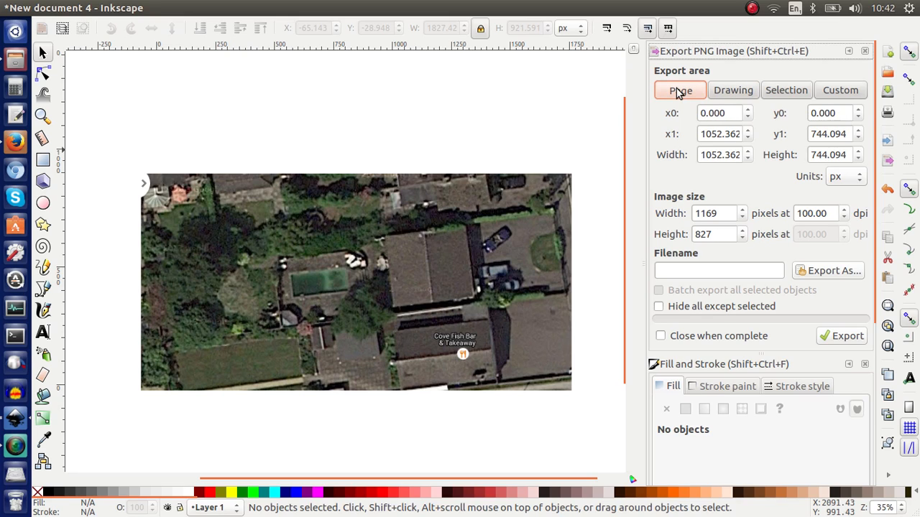
mouse_move(785, 192)
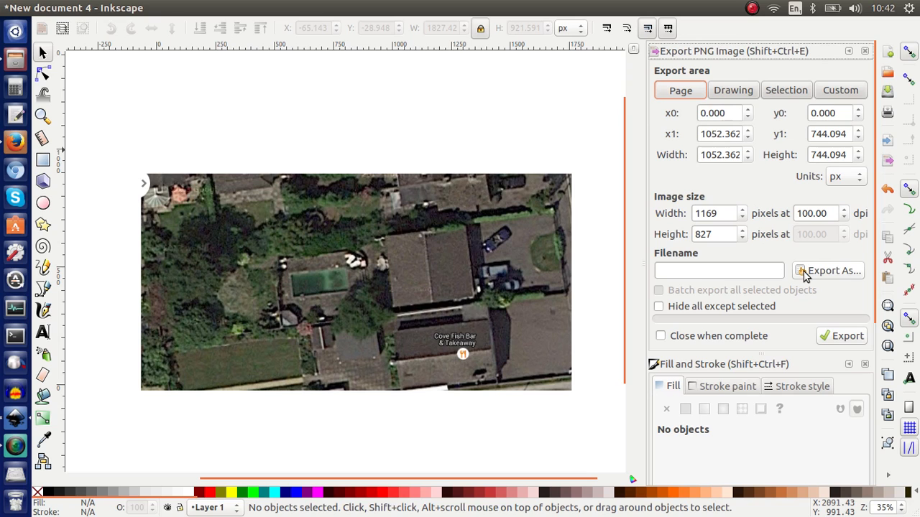
mouse_move(804, 271)
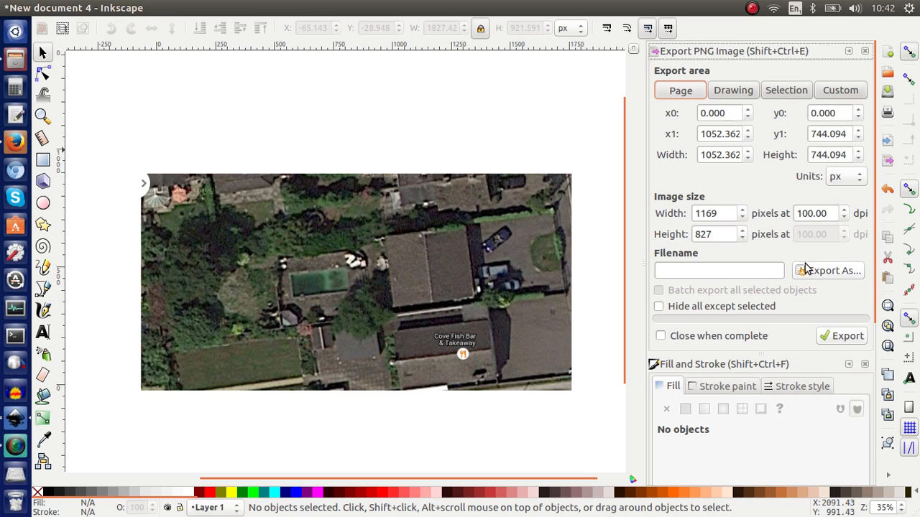
left_click(828, 271)
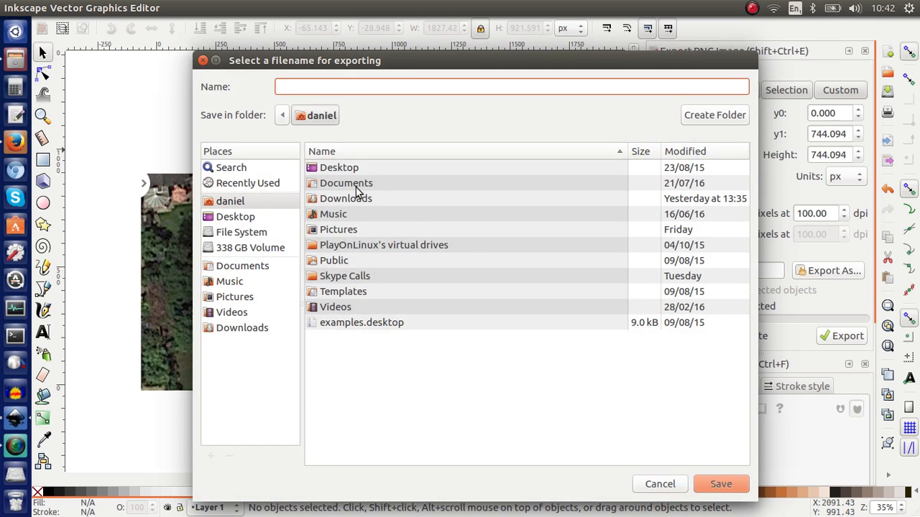
Name the export ex1 in Documents/Permaculture/Functional Design Services/FDS00008 Frank
double_click(346, 183)
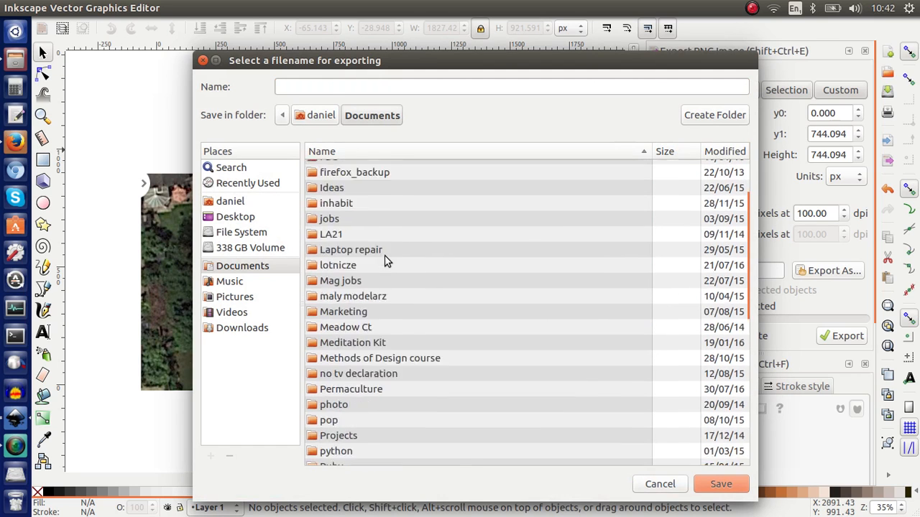
double_click(351, 389)
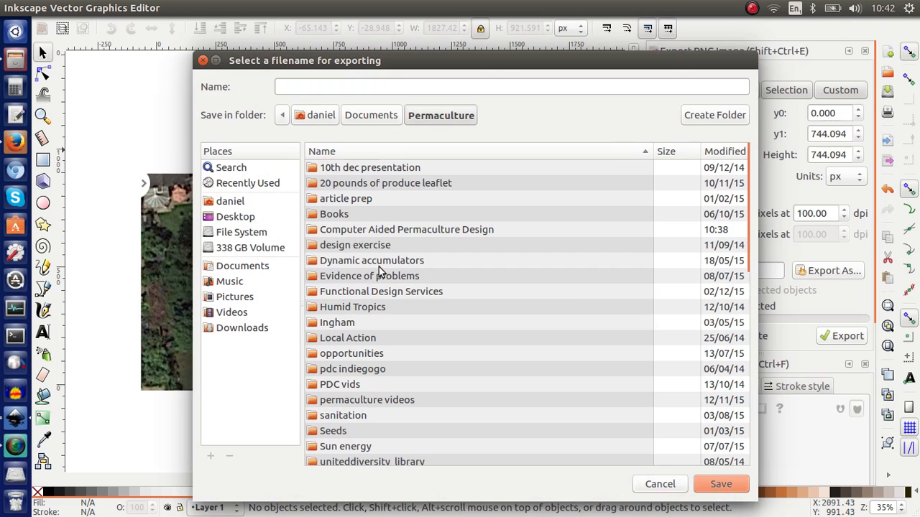
double_click(381, 291)
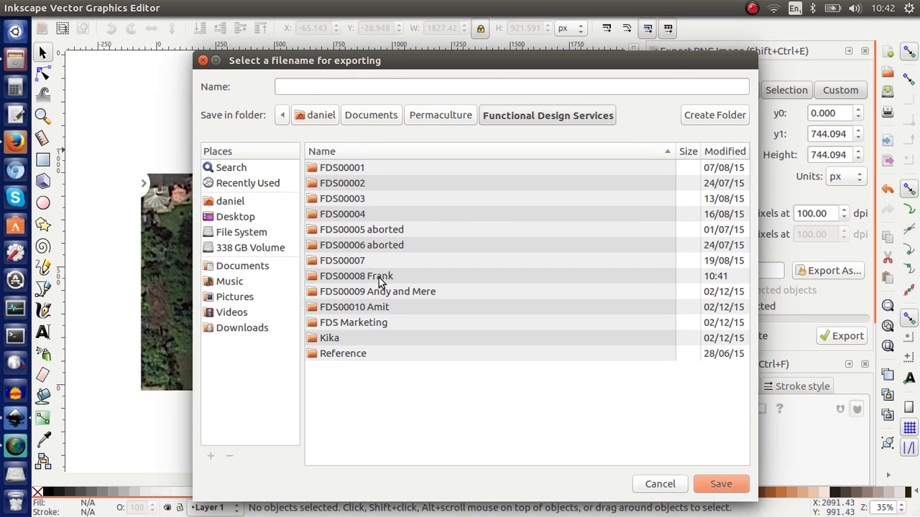
double_click(357, 276)
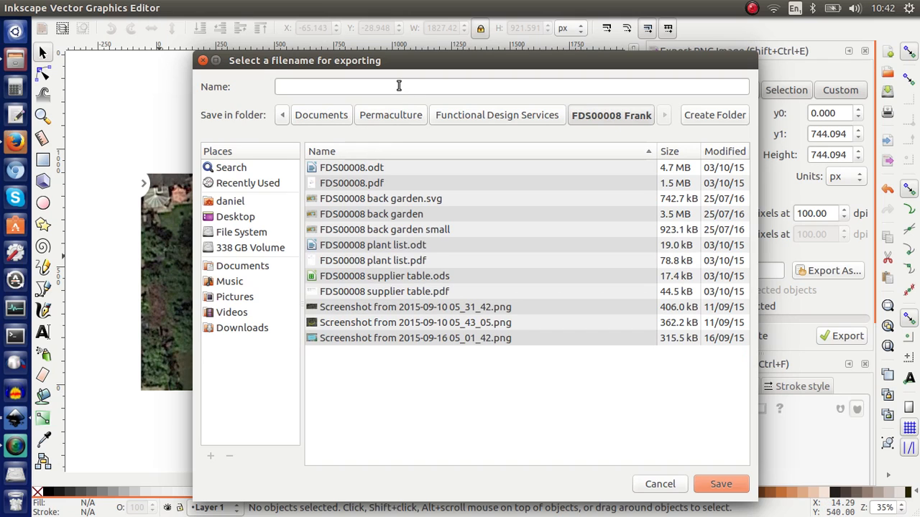
type("ex1")
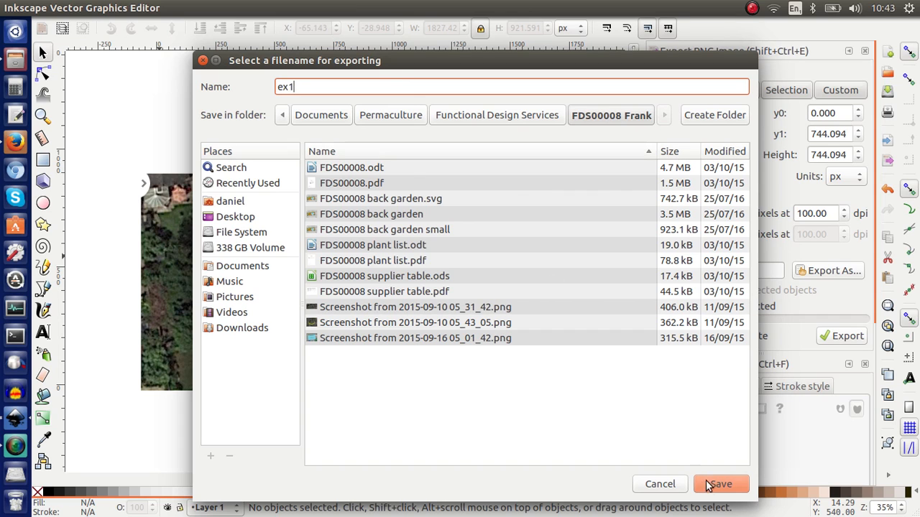
left_click(719, 484)
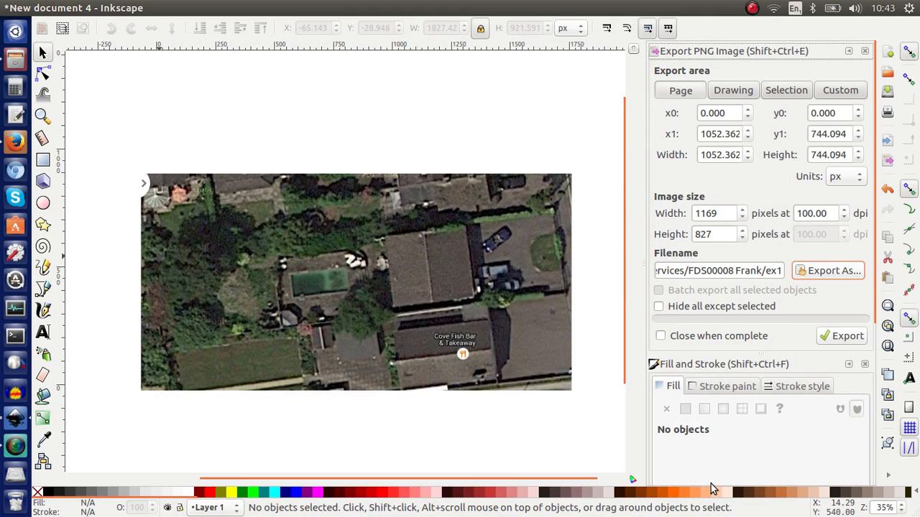
mouse_move(841, 341)
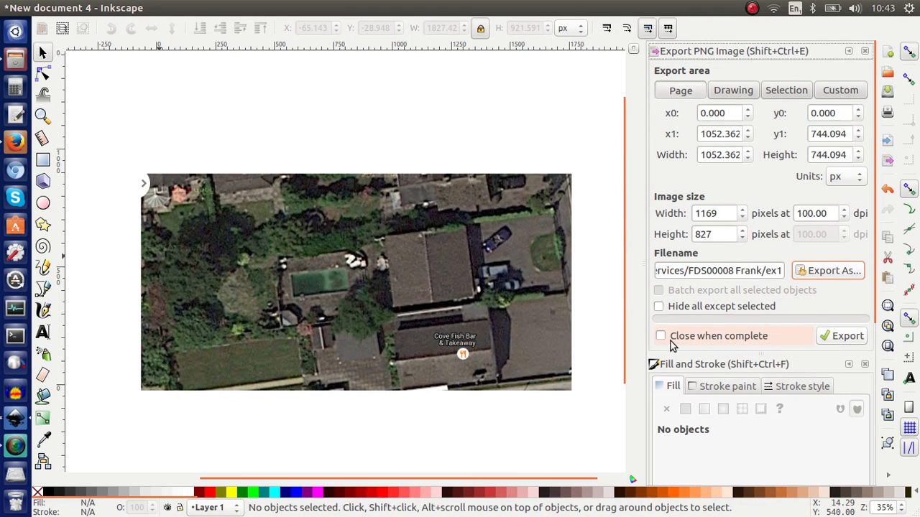
Enable Close when complete and export the page as ex1 PNG
left_click(659, 336)
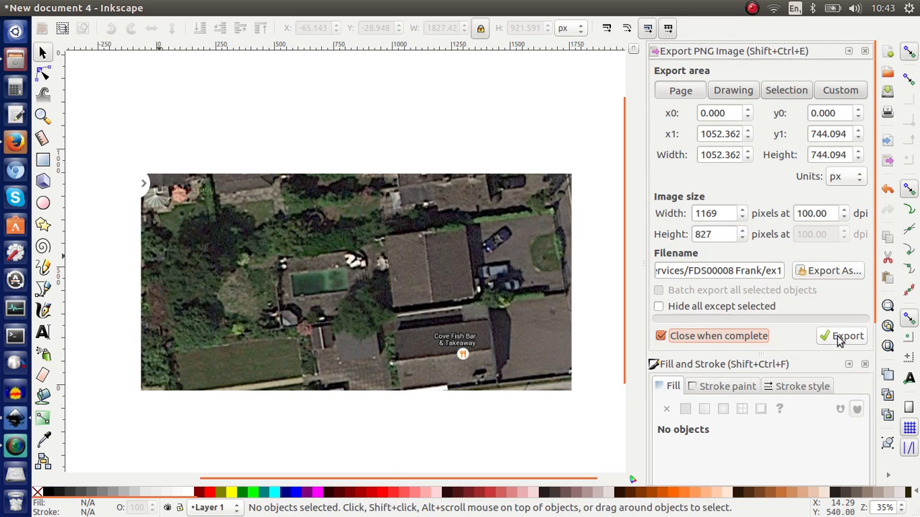
left_click(846, 336)
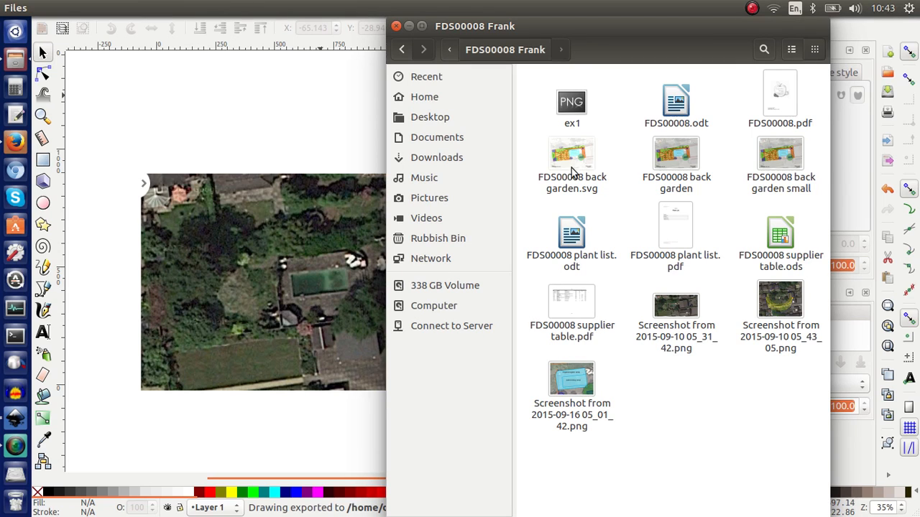
View ex1 from the FDS00008 Frank folder in Image Viewer, then close it
left_click(571, 102)
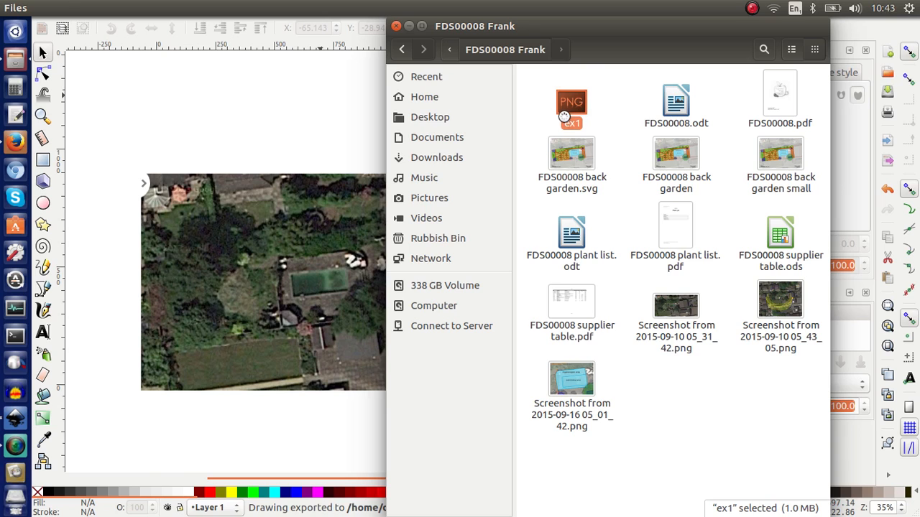
double_click(571, 108)
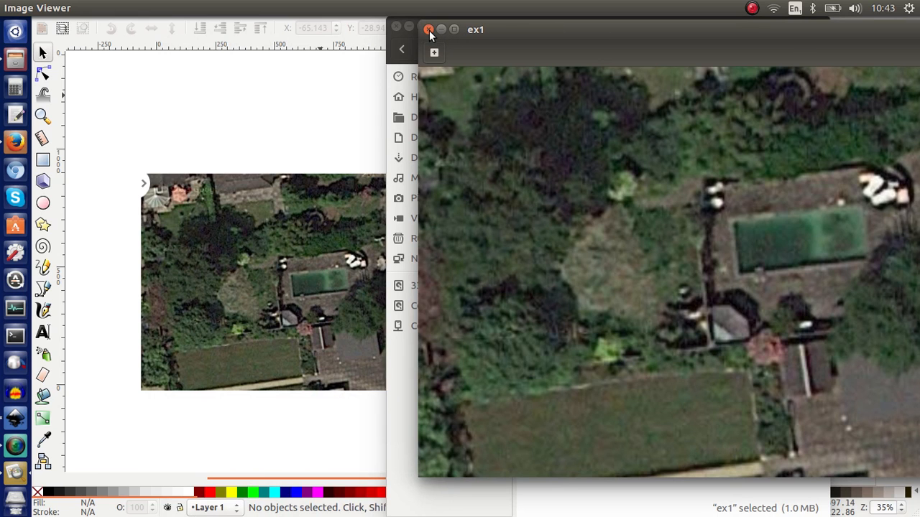
left_click(428, 29)
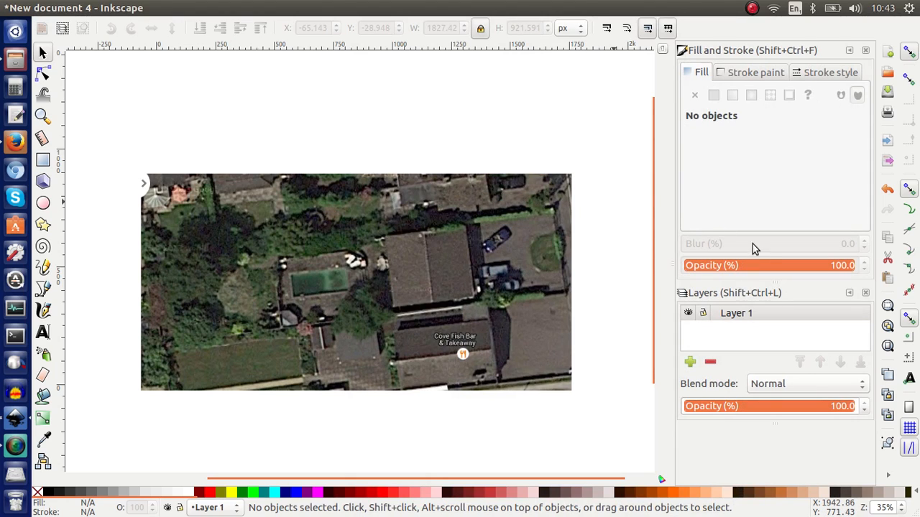
Select the aerial garden photo and fade it to about 49% opacity
left_click(356, 281)
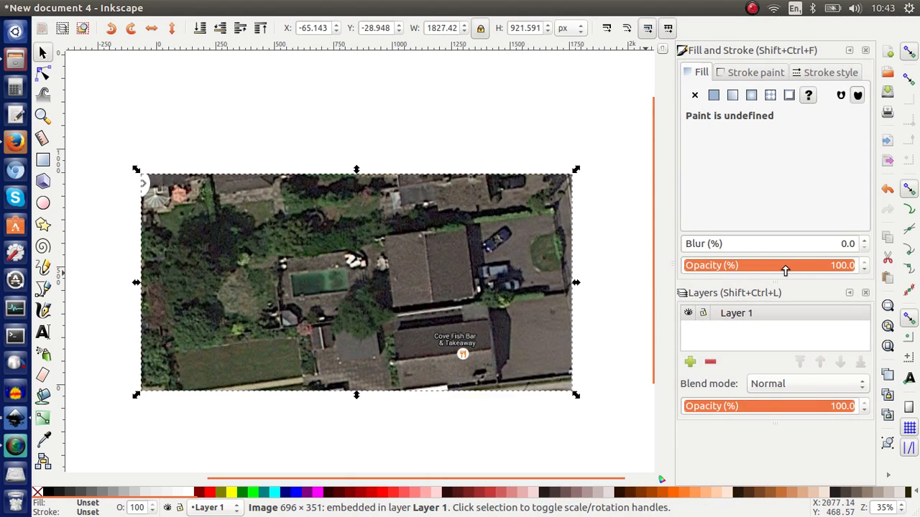
mouse_move(861, 269)
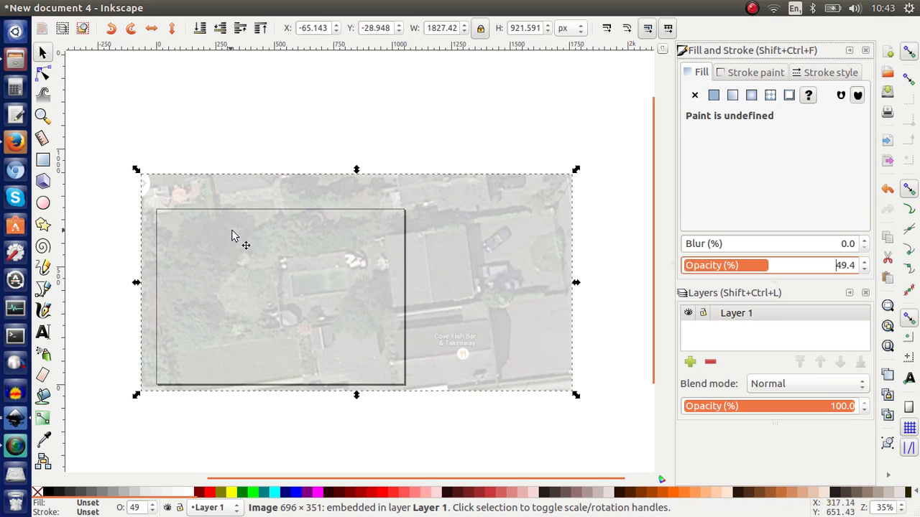
mouse_move(413, 144)
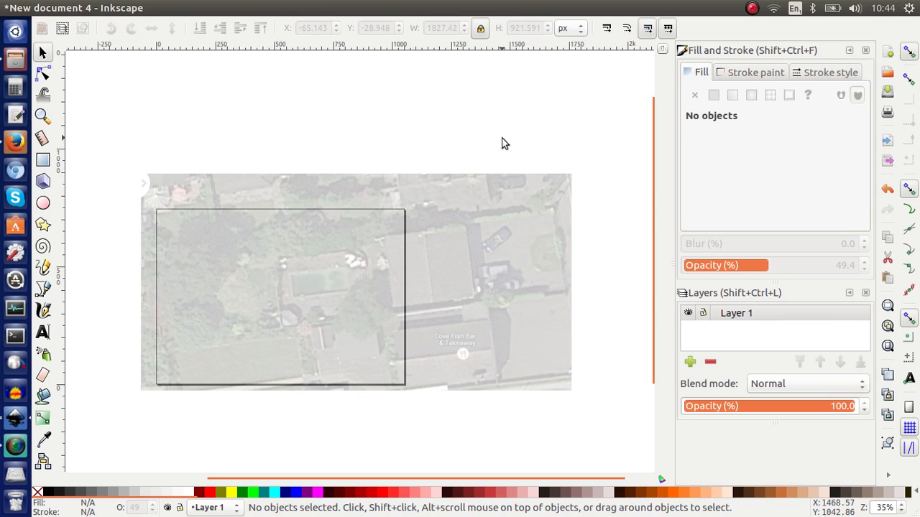
mouse_move(887, 161)
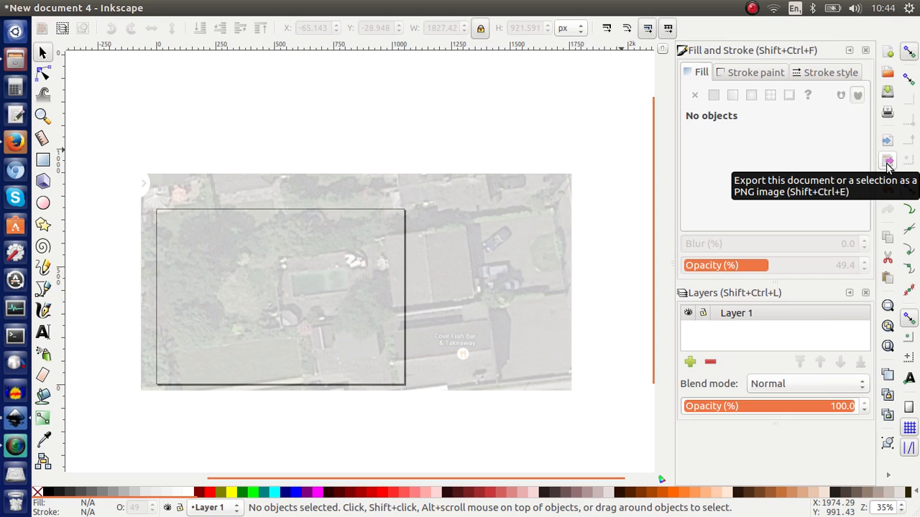
left_click(887, 161)
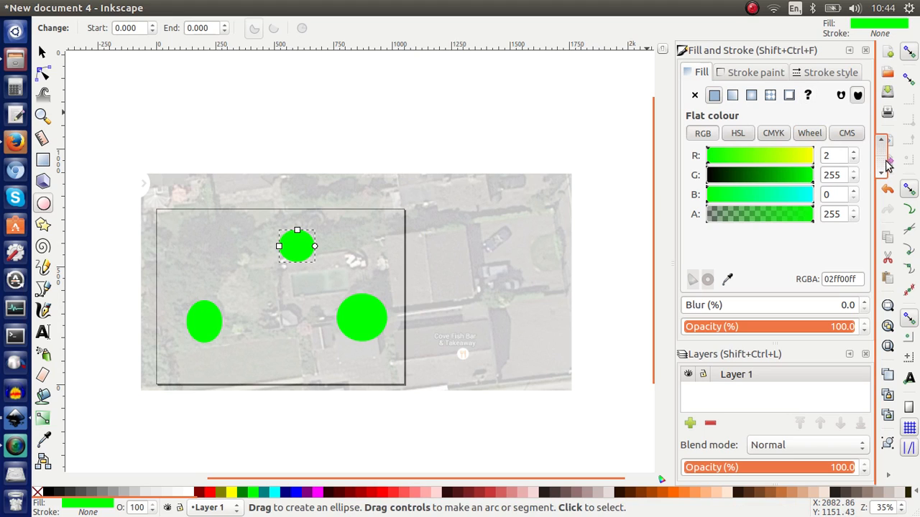
mouse_move(887, 161)
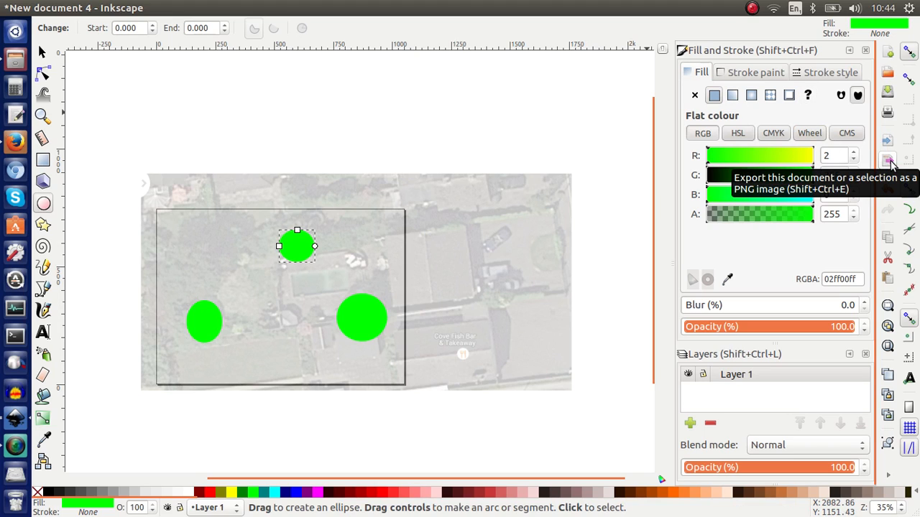
Open the Export PNG Image settings
left_click(888, 163)
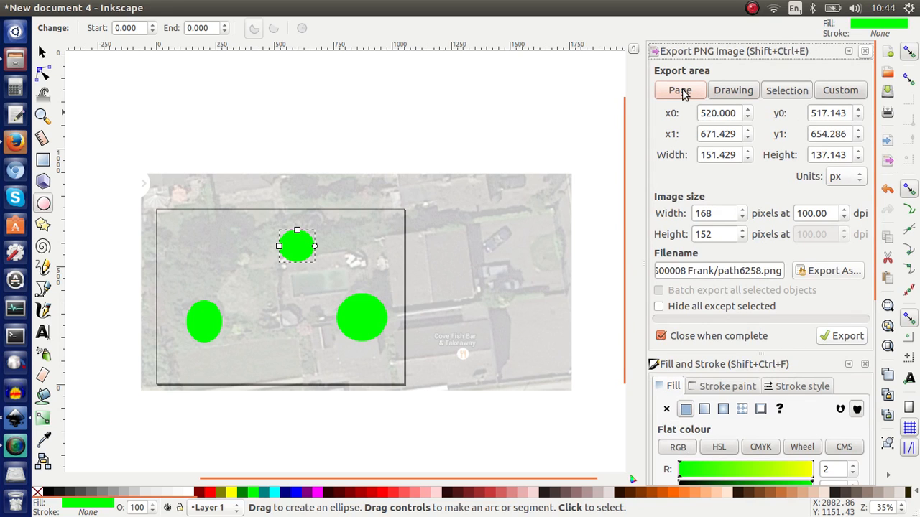
Export the whole page as ex1a via Export As..., Save, then Export
left_click(680, 90)
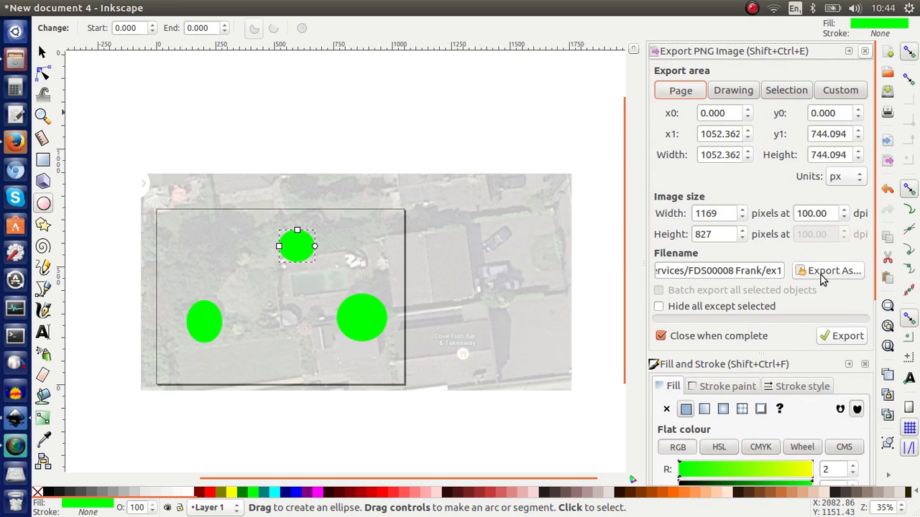
left_click(828, 270)
type("ex1a")
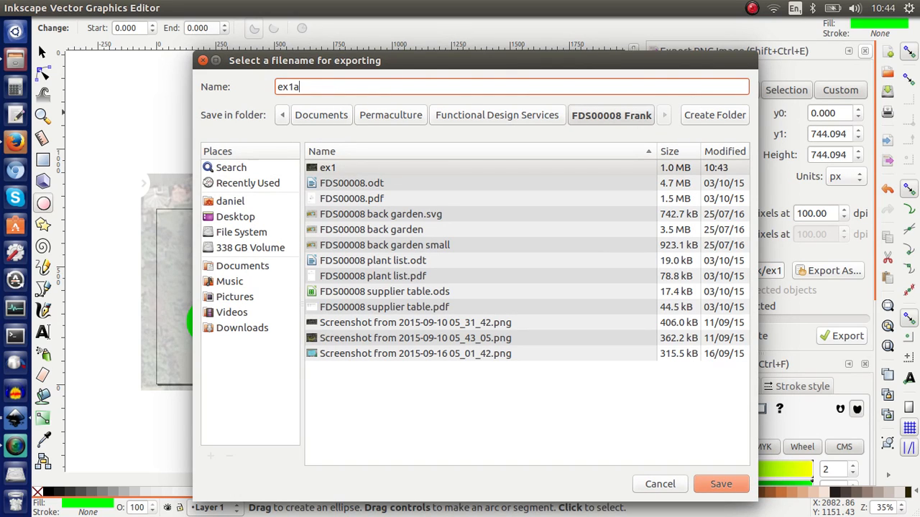
mouse_move(675, 447)
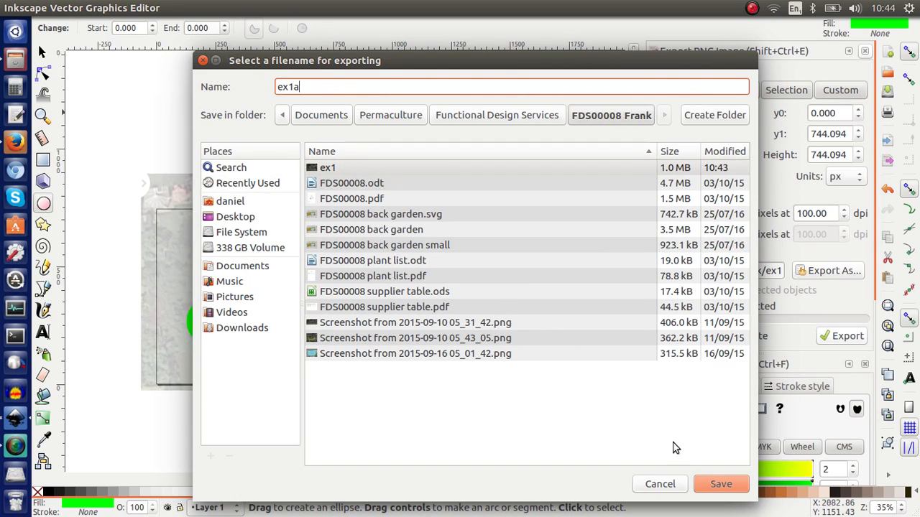
left_click(720, 483)
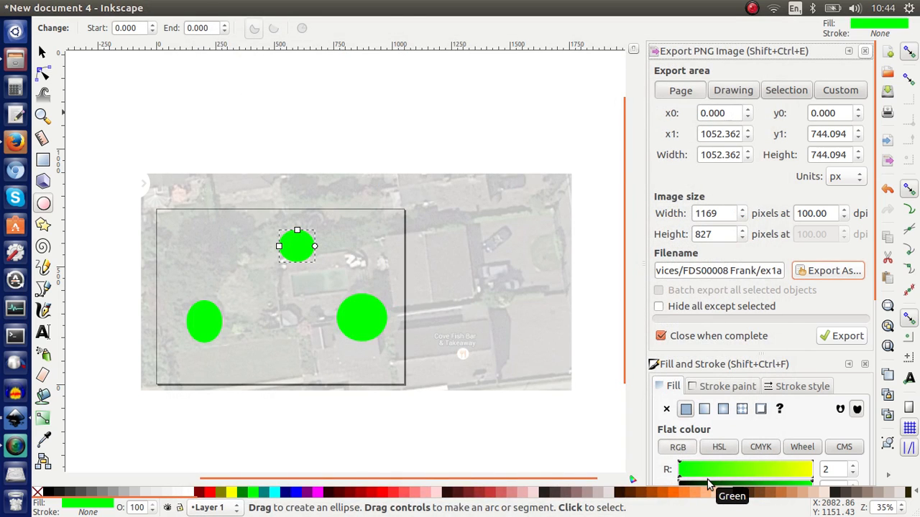
left_click(847, 336)
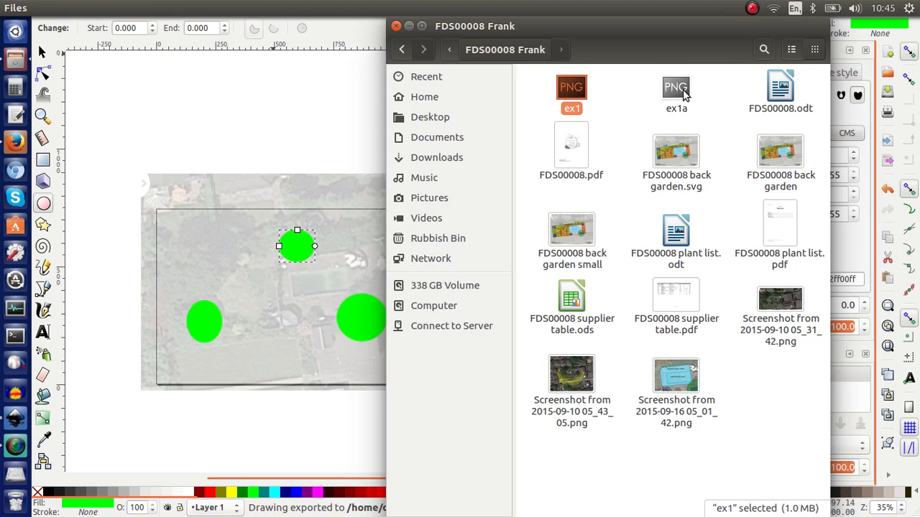
Open ex1a in Image Viewer to check the green circles
double_click(675, 87)
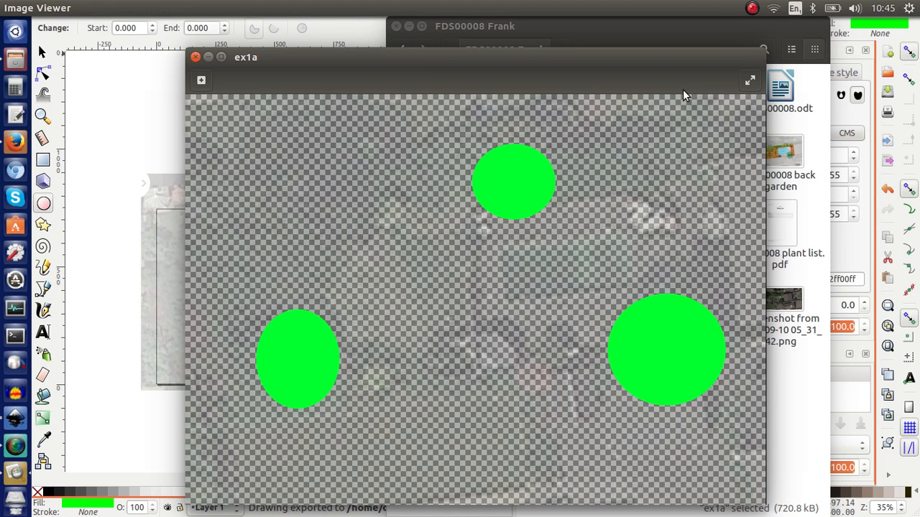
mouse_move(495, 176)
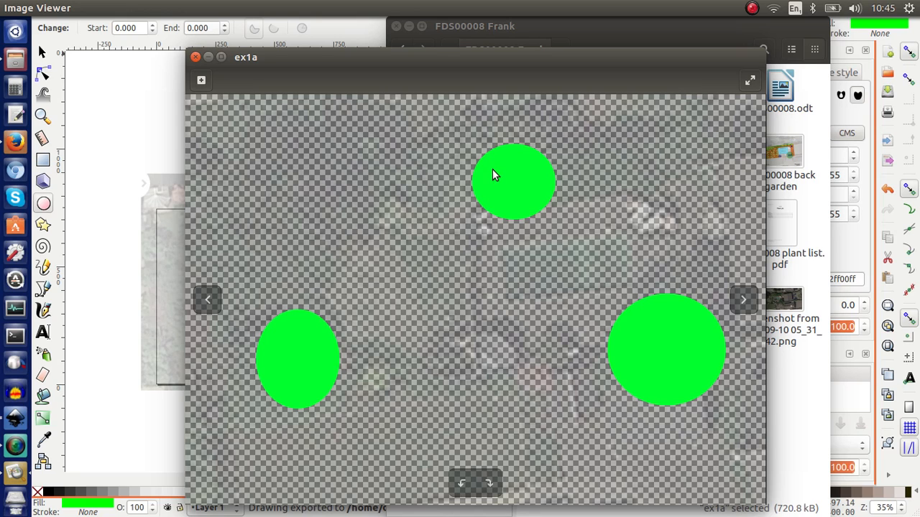
mouse_move(311, 326)
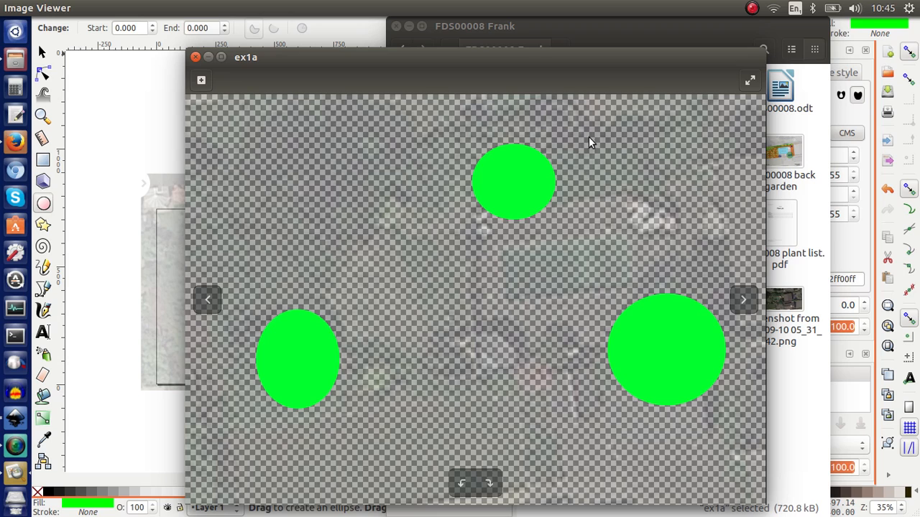
mouse_move(440, 152)
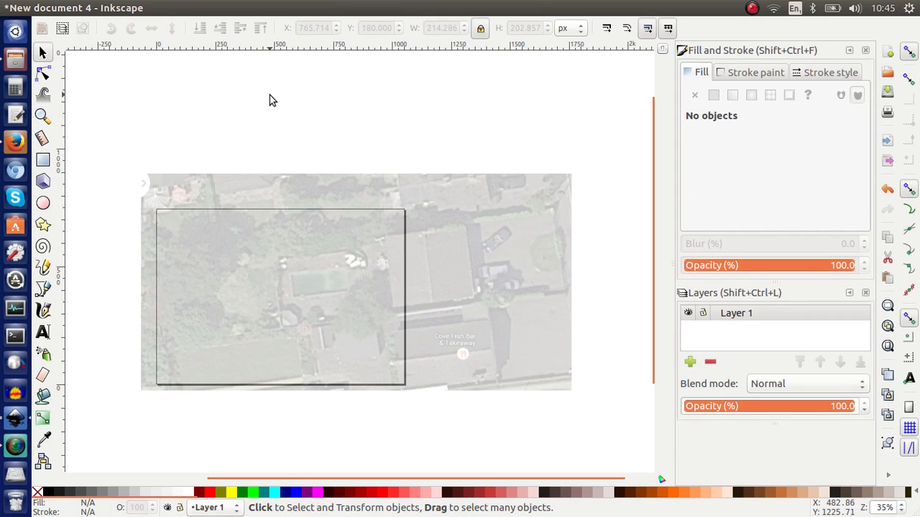
mouse_move(350, 157)
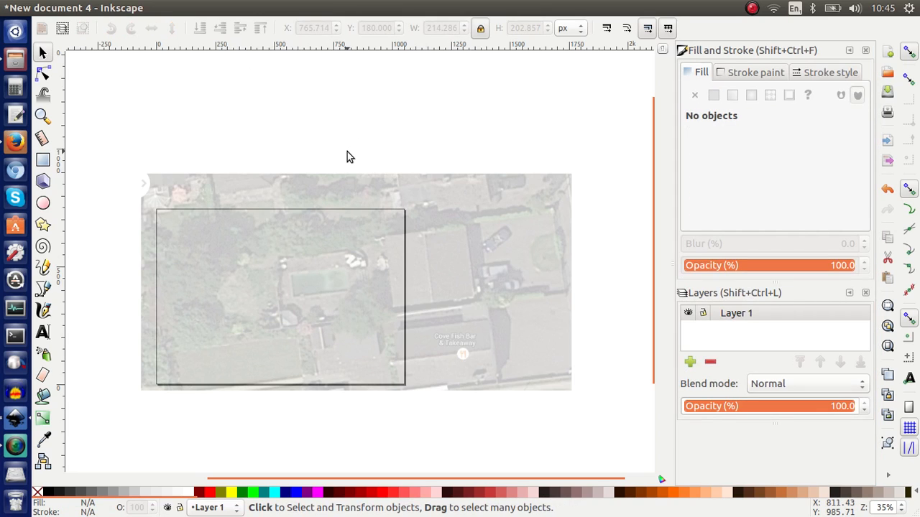
mouse_move(238, 165)
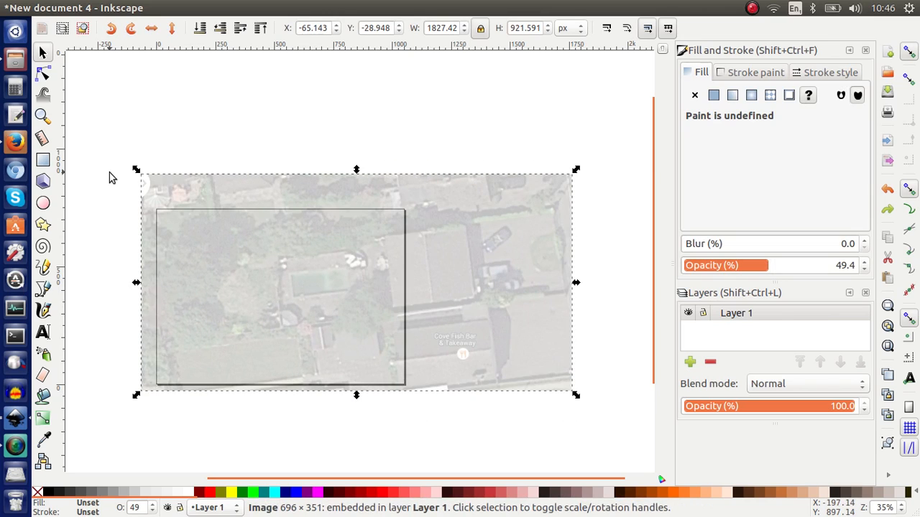
mouse_move(204, 196)
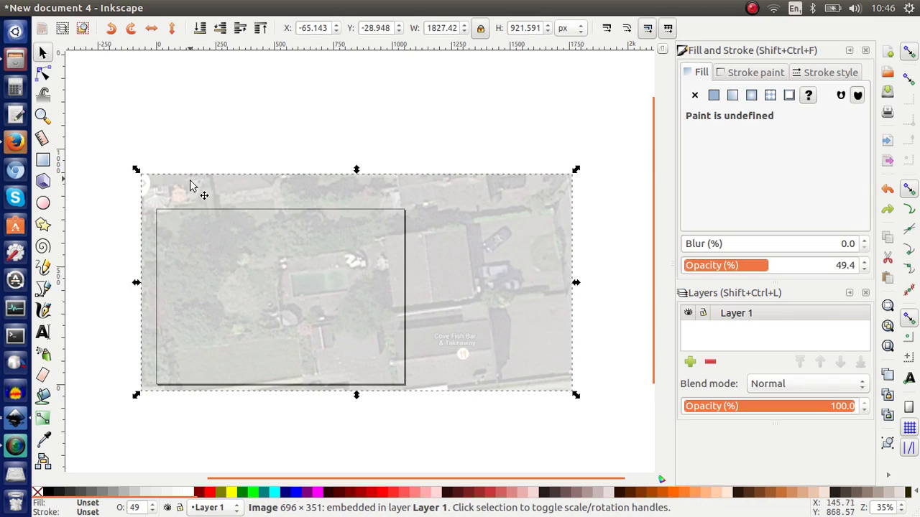
mouse_move(42, 160)
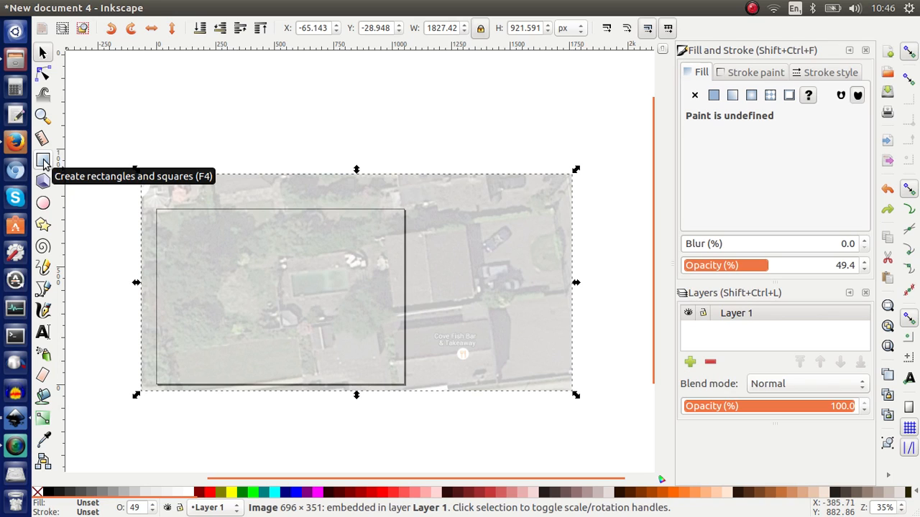
Drag a rectangle across the outlined garden area with the Rectangle tool
left_click(43, 163)
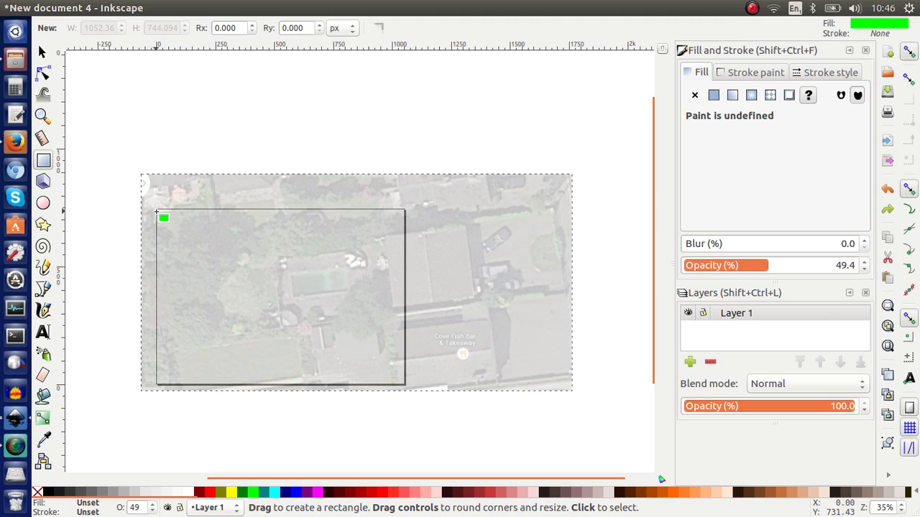
mouse_move(156, 210)
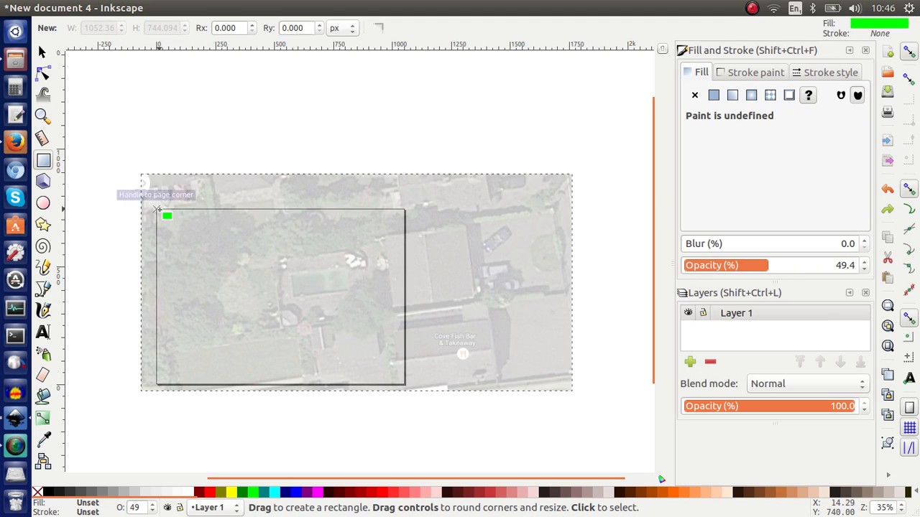
left_click_drag(156, 209, 346, 305)
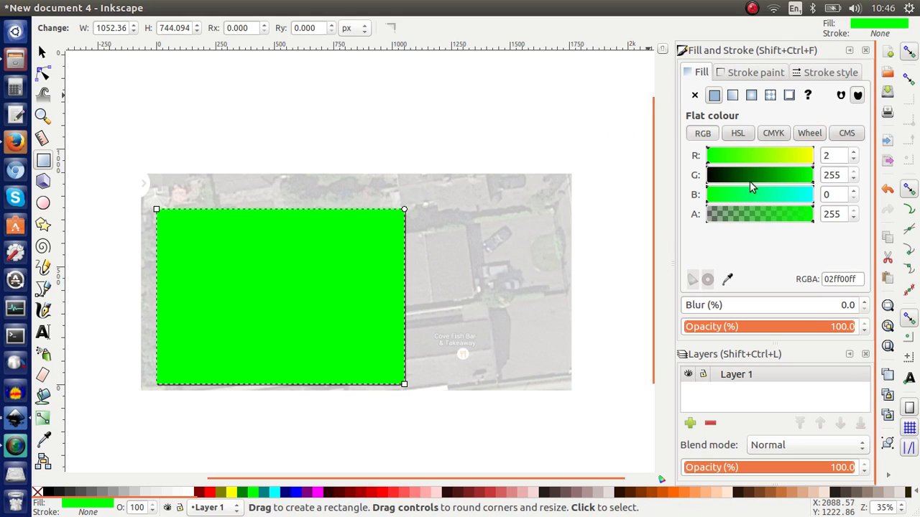
Confirm the rectangle's stroke is No paint and set its fill to white
left_click(754, 72)
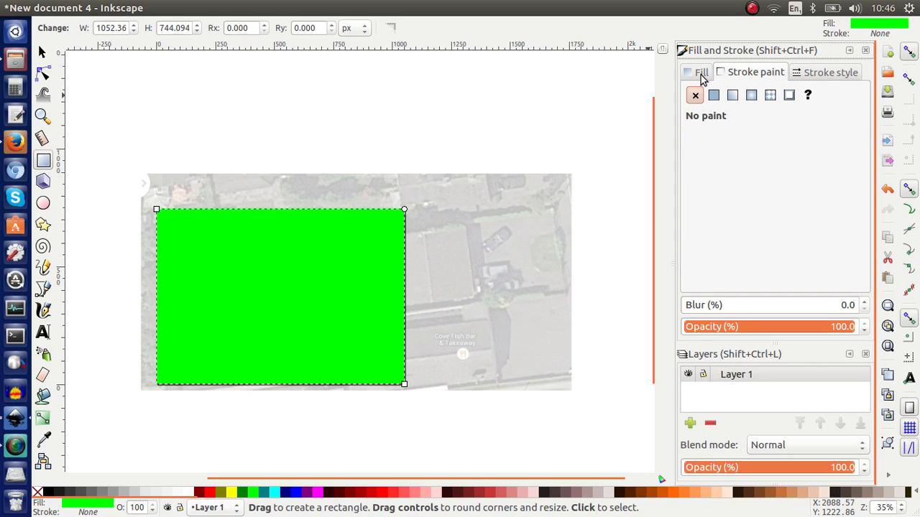
left_click(714, 95)
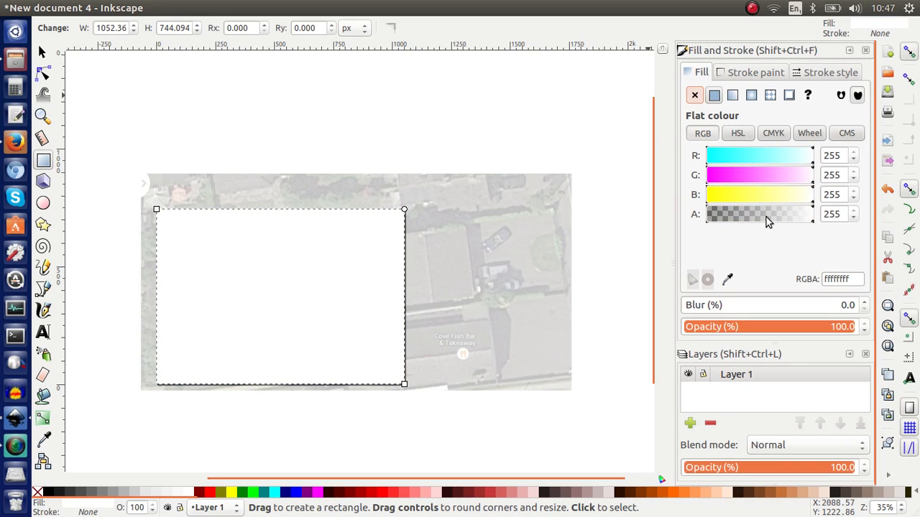
mouse_move(759, 214)
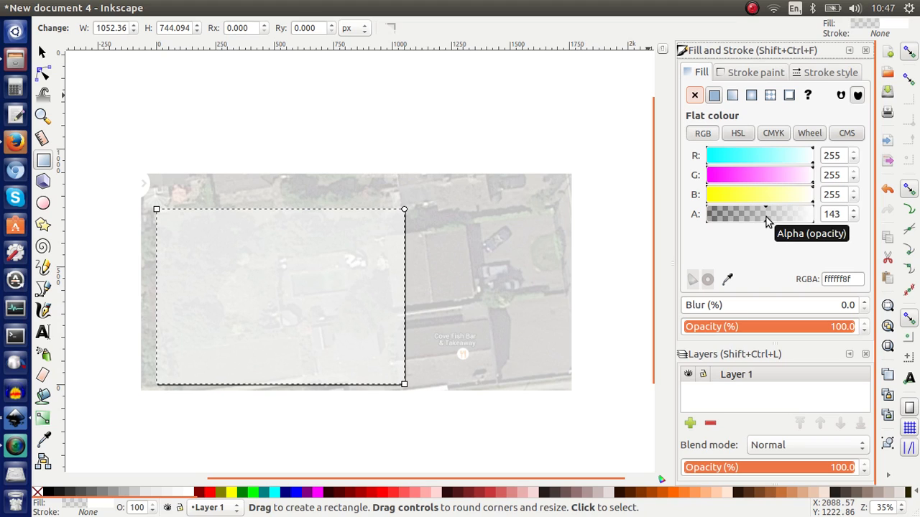
mouse_move(118, 64)
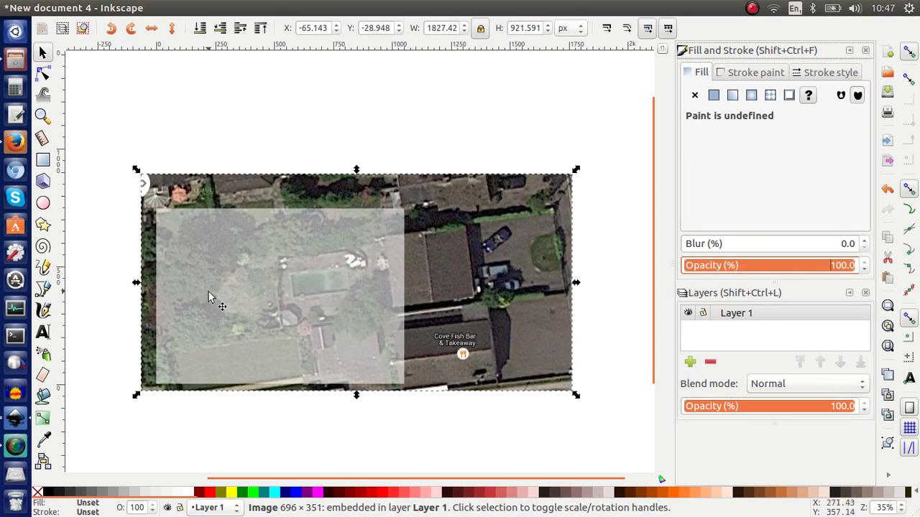
mouse_move(185, 274)
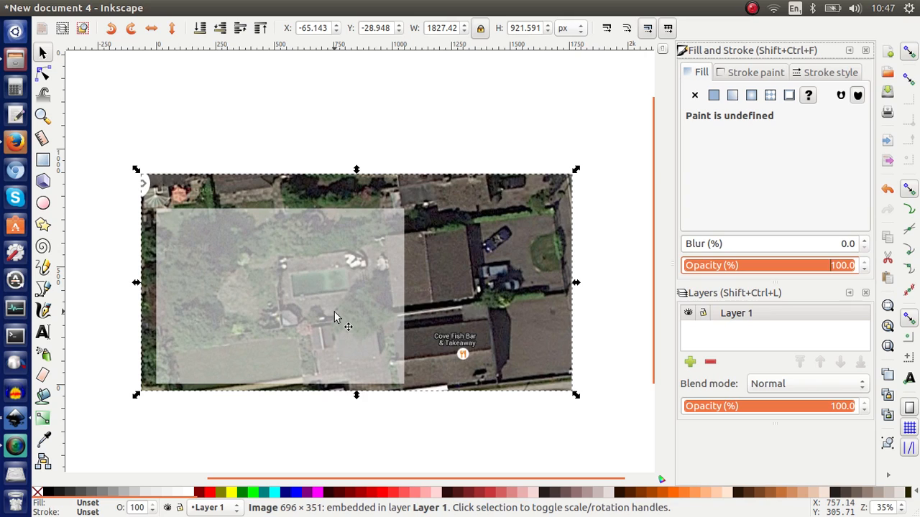
mouse_move(341, 259)
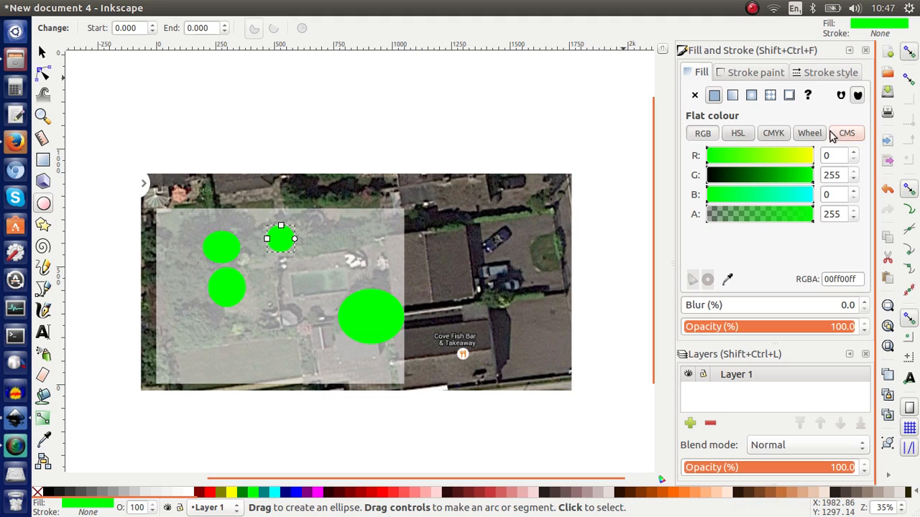
mouse_move(887, 160)
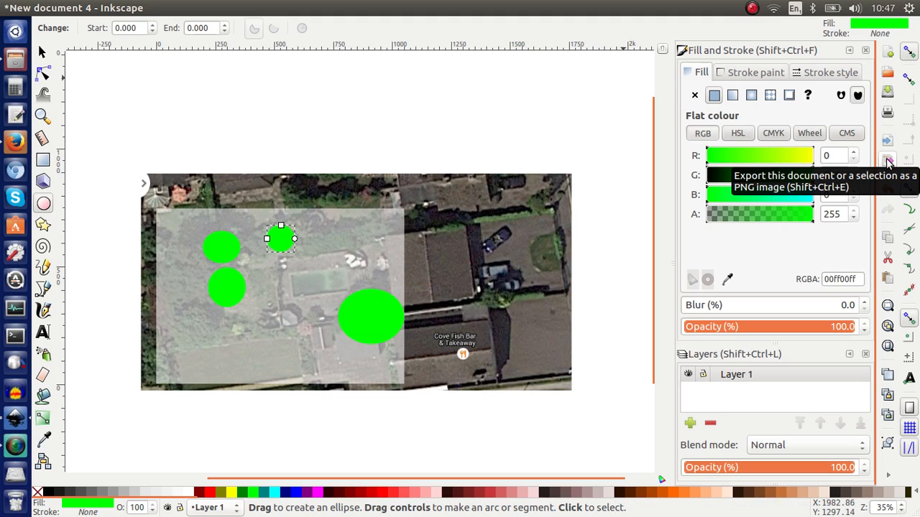
Export the whole page as ex1b from Export PNG Image via Export As..., Save, then Export
left_click(888, 160)
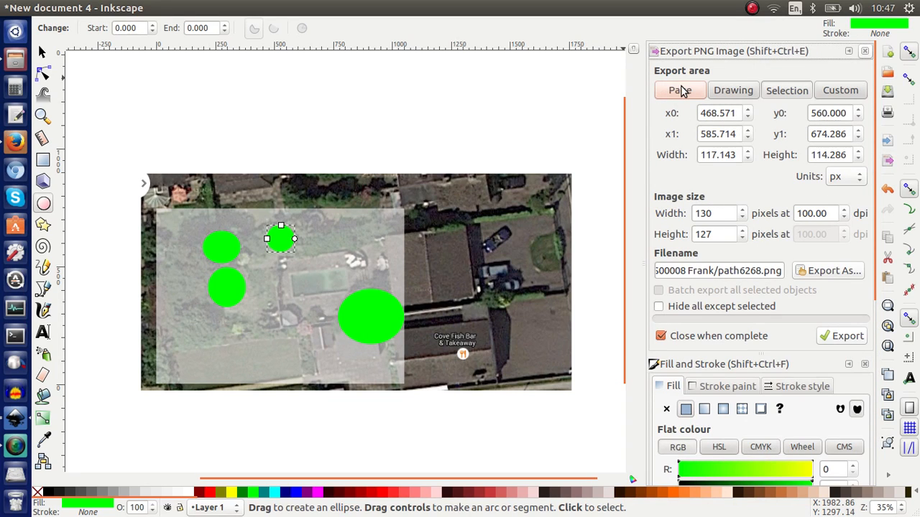
left_click(679, 90)
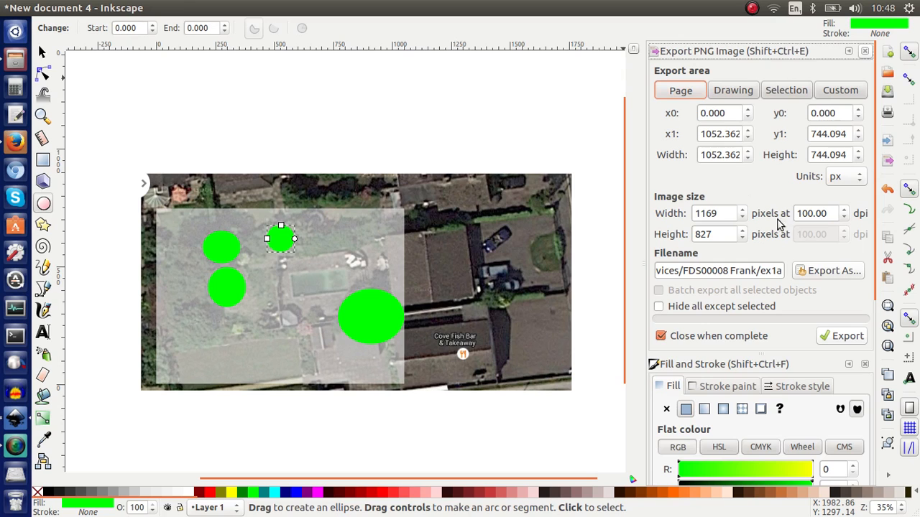
left_click(828, 271)
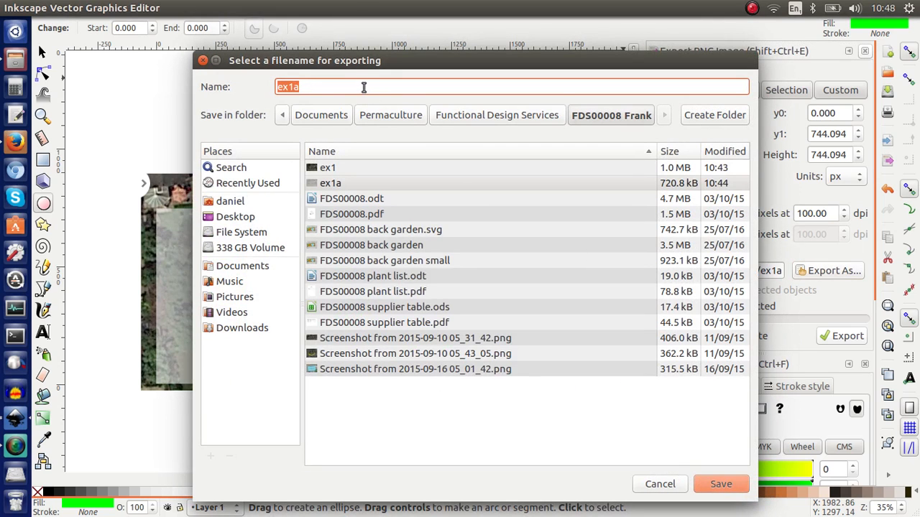
type("ex1")
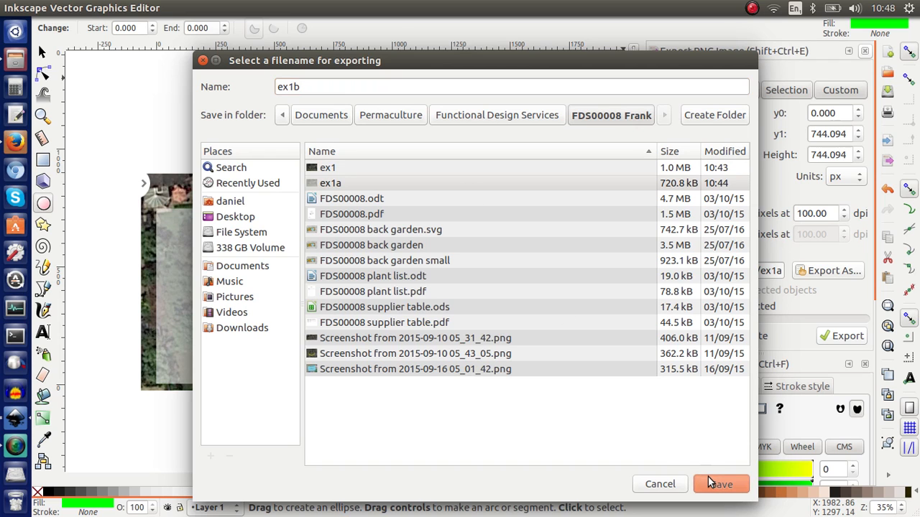
left_click(720, 484)
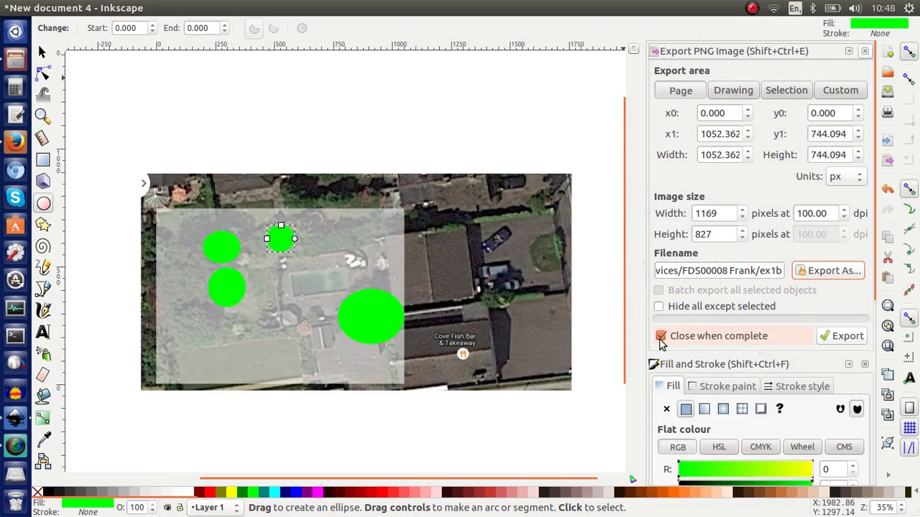
left_click(847, 335)
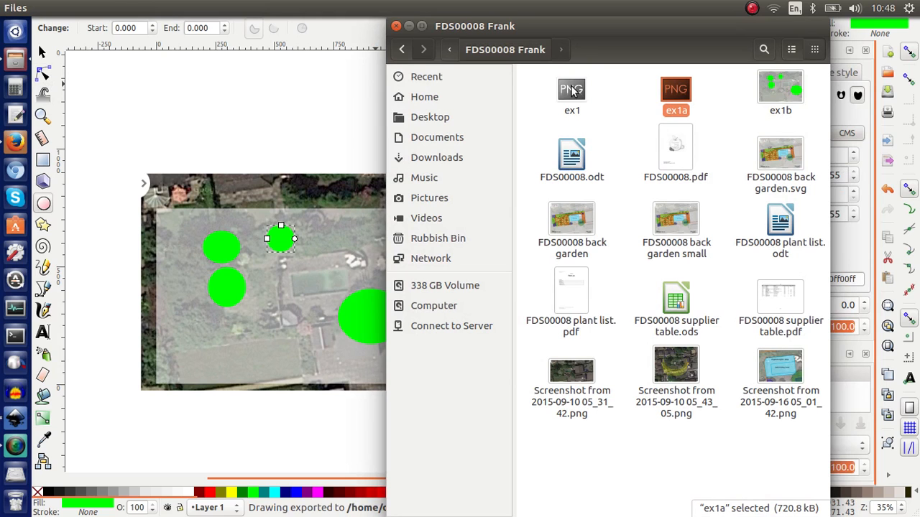
Open an exported PNG from the FDS00008 Frank folder to check it
double_click(571, 88)
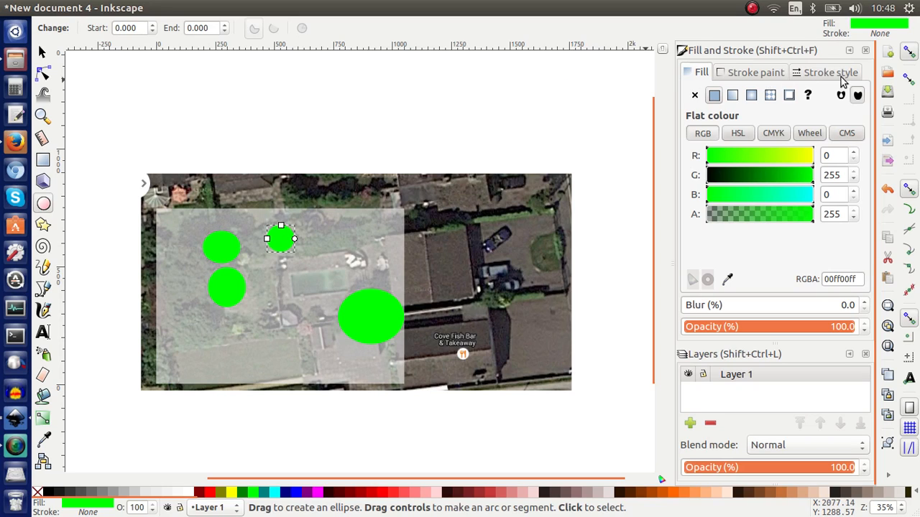
mouse_move(866, 56)
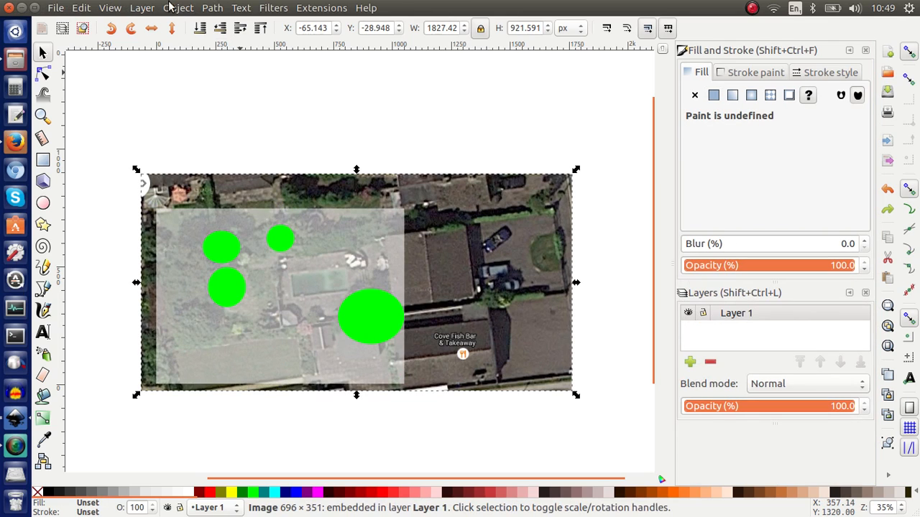
Lock the aerial photo in Object Properties so it can't be selected
left_click(178, 7)
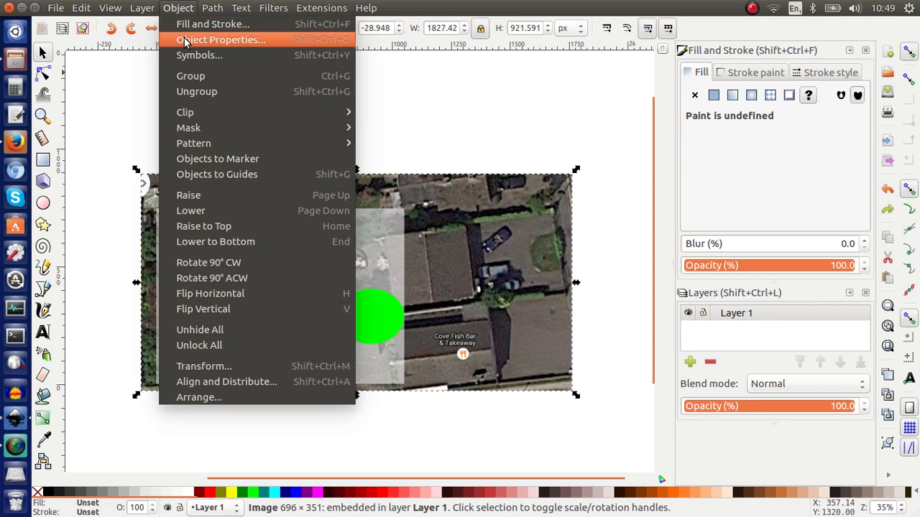
left_click(221, 39)
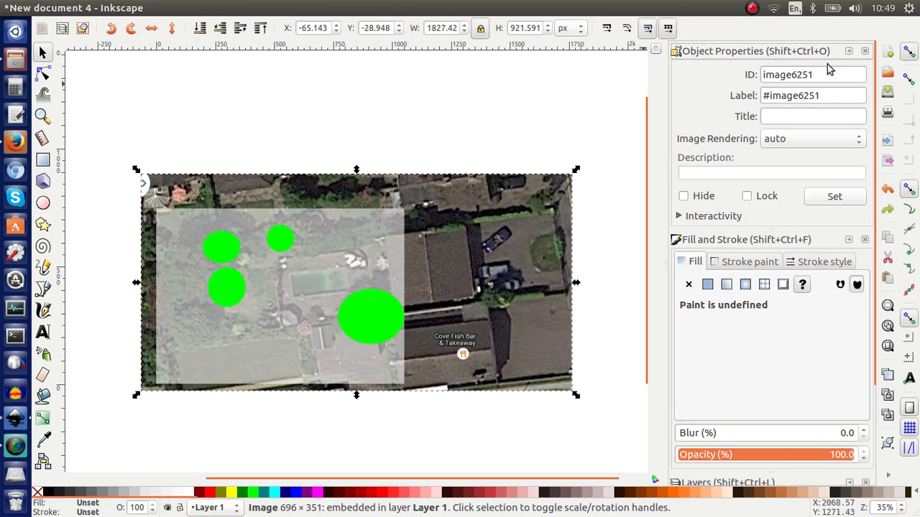
mouse_move(740, 101)
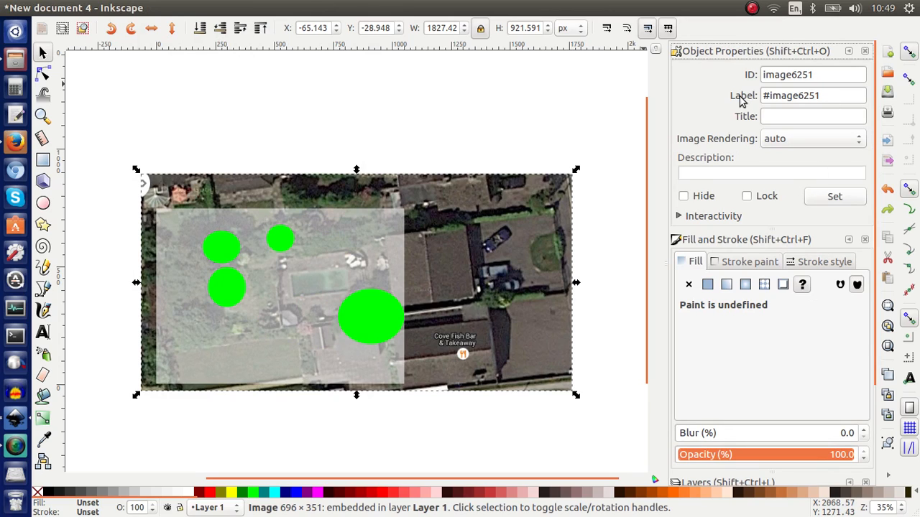
mouse_move(747, 195)
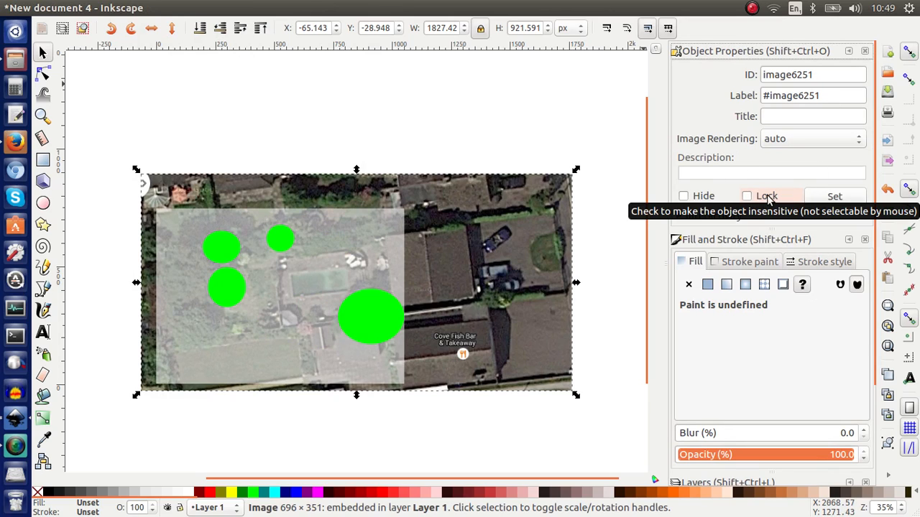
left_click(746, 195)
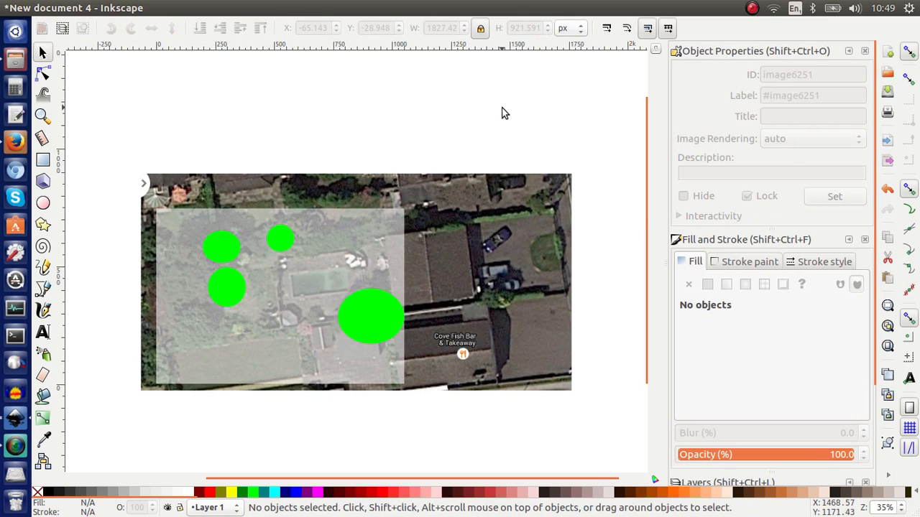
mouse_move(575, 271)
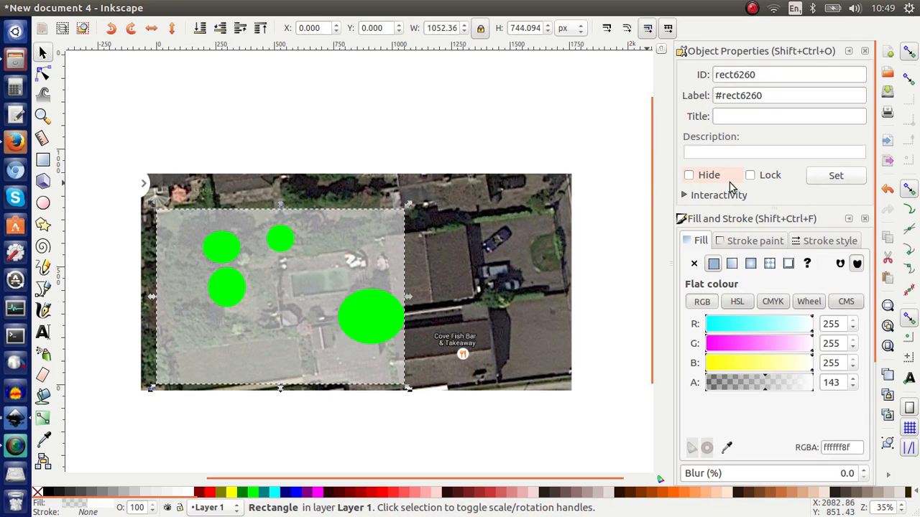
Lock the overlay rectangle, nudge the large green circle left, and close Object Properties
left_click(750, 175)
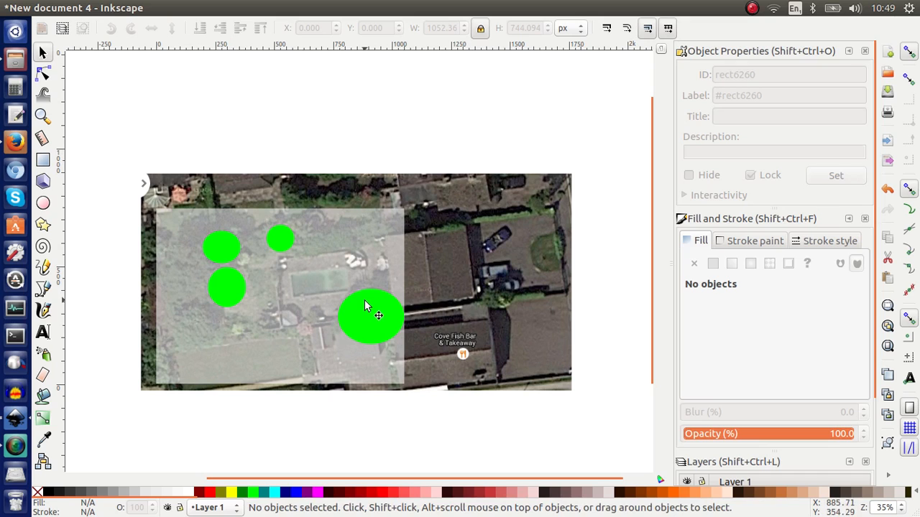
left_click(371, 317)
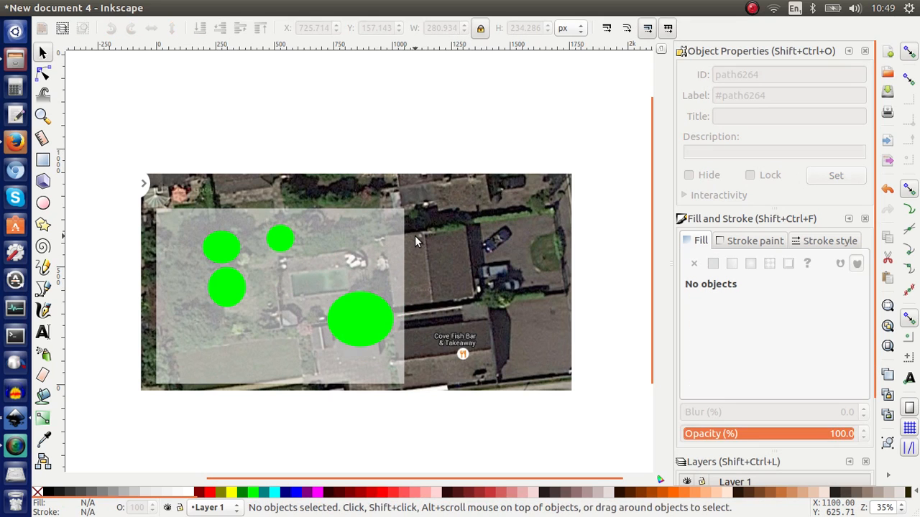
mouse_move(440, 230)
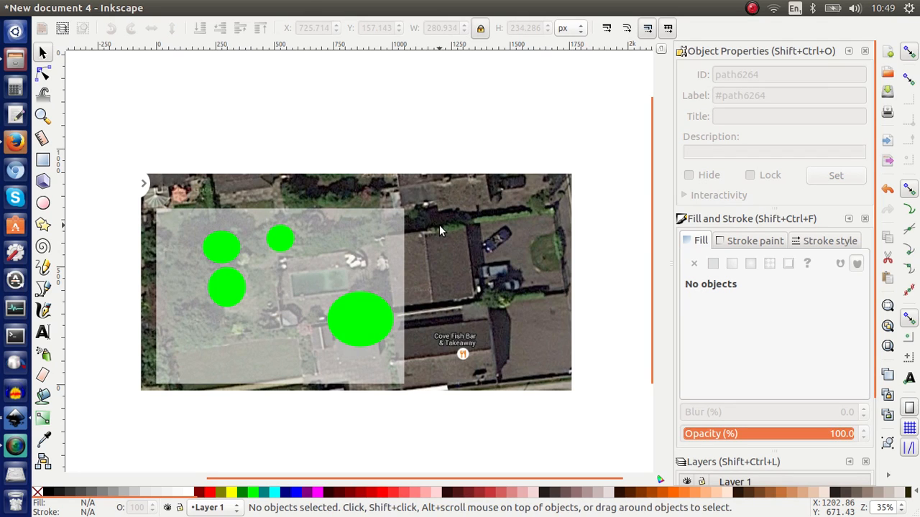
mouse_move(280, 129)
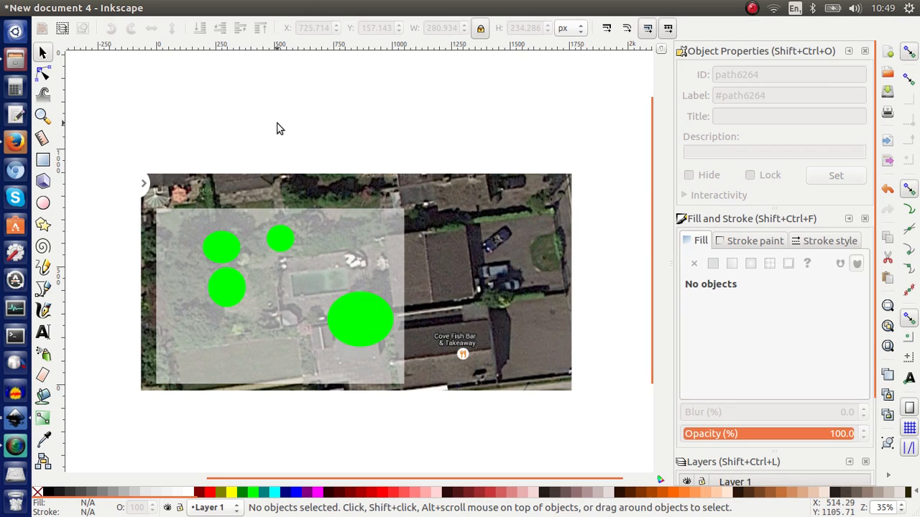
mouse_move(416, 162)
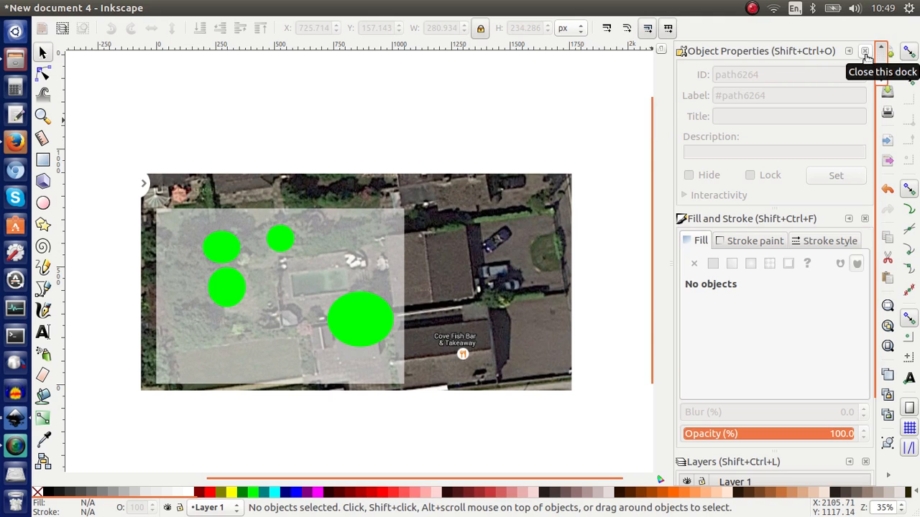
left_click(865, 51)
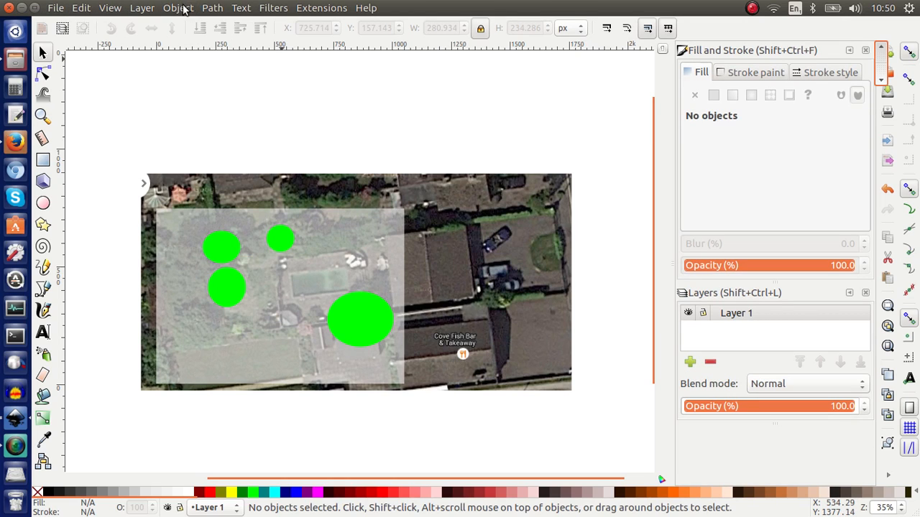
Apply Object > Unlock All to free the photo and overlay rectangle
left_click(177, 8)
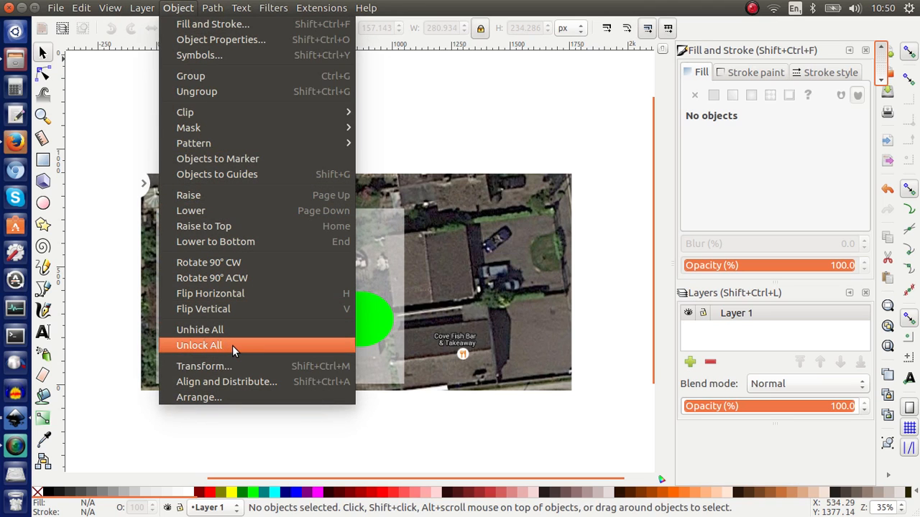
left_click(199, 345)
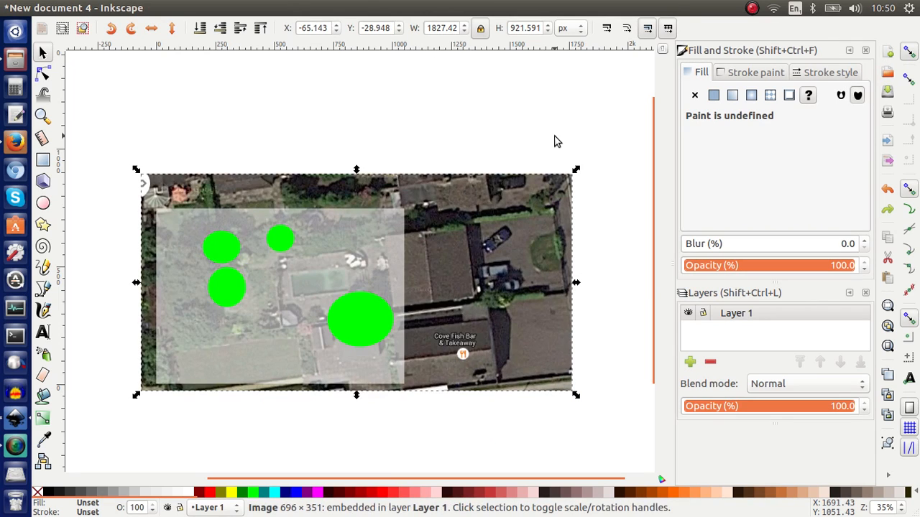
mouse_move(313, 96)
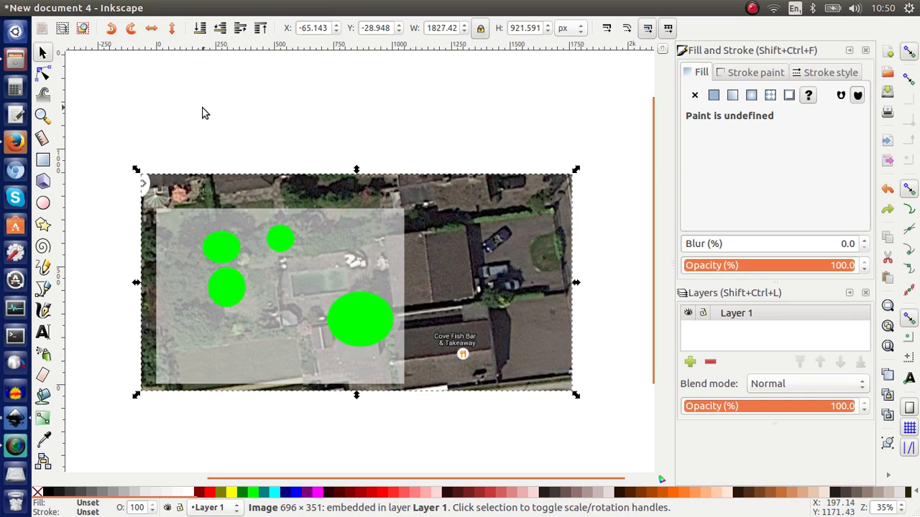
mouse_move(177, 113)
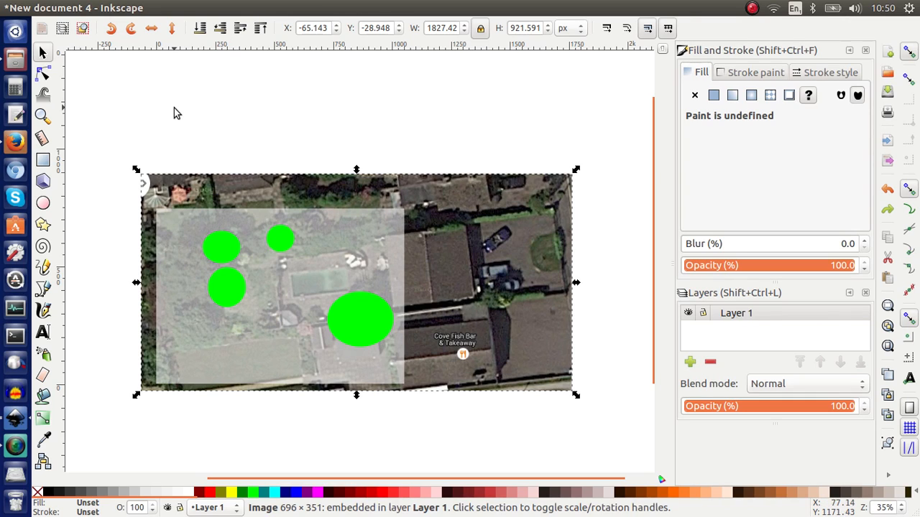
mouse_move(363, 113)
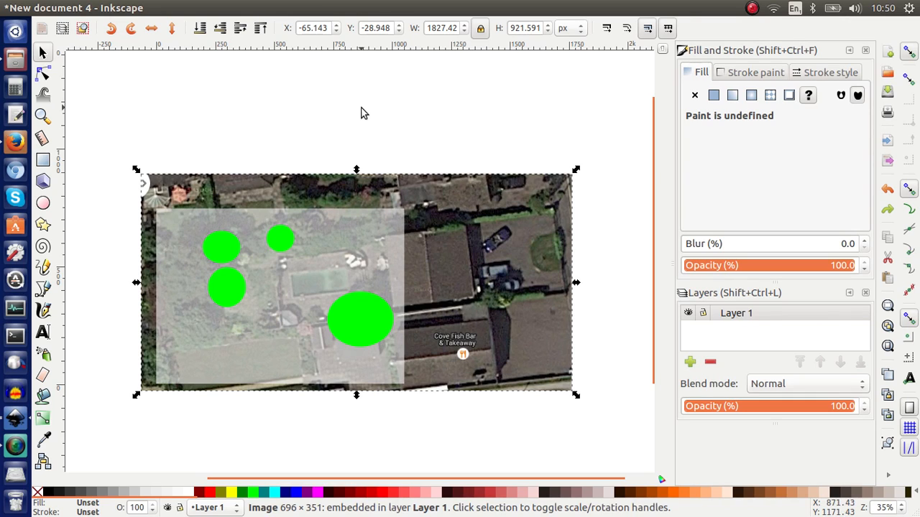
mouse_move(509, 131)
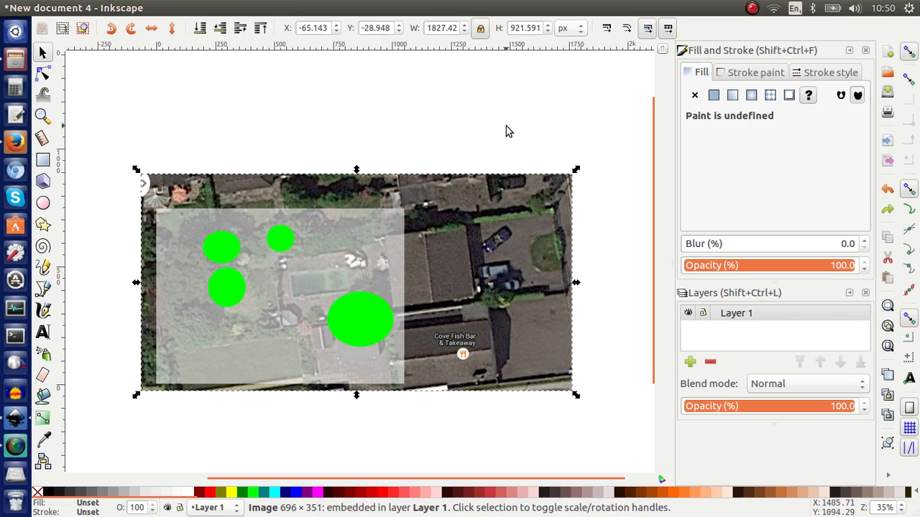